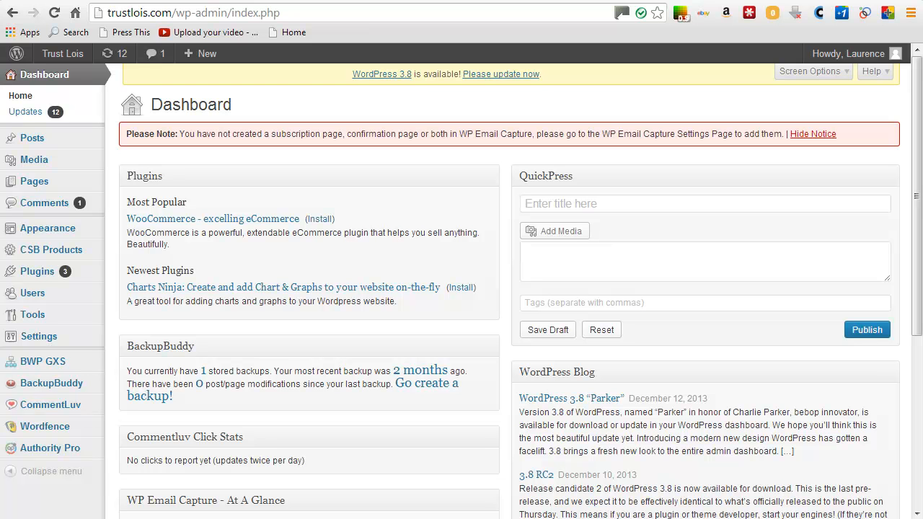
{"action": "mouse_move", "coordinate": [845, 167]}
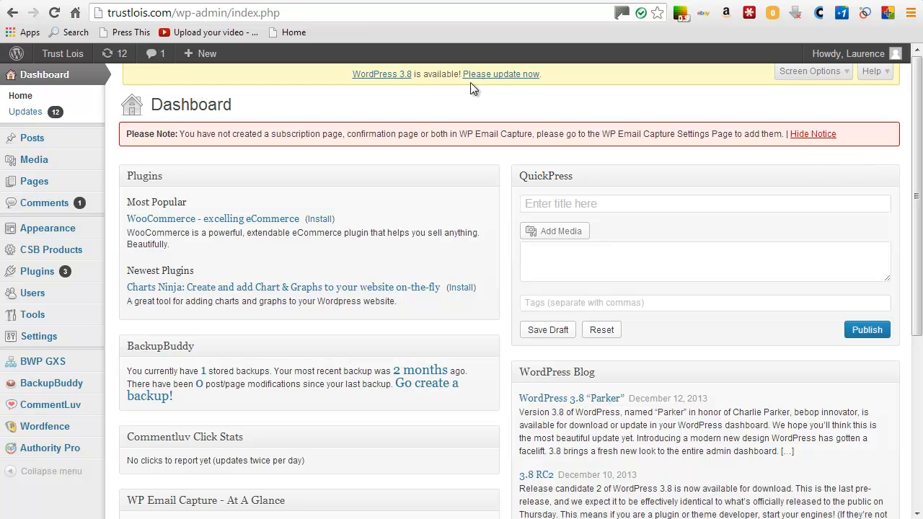
{"action": "mouse_move", "coordinate": [202, 167]}
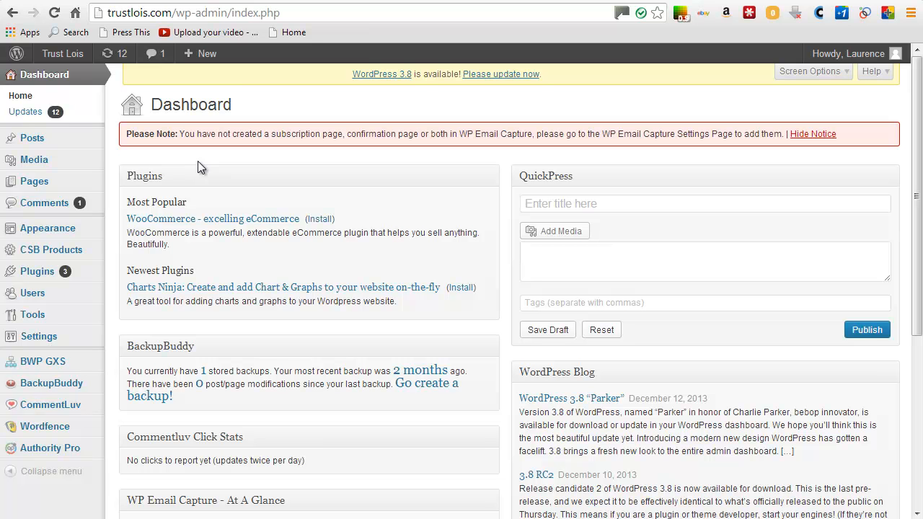
{"action": "mouse_move", "coordinate": [32, 138]}
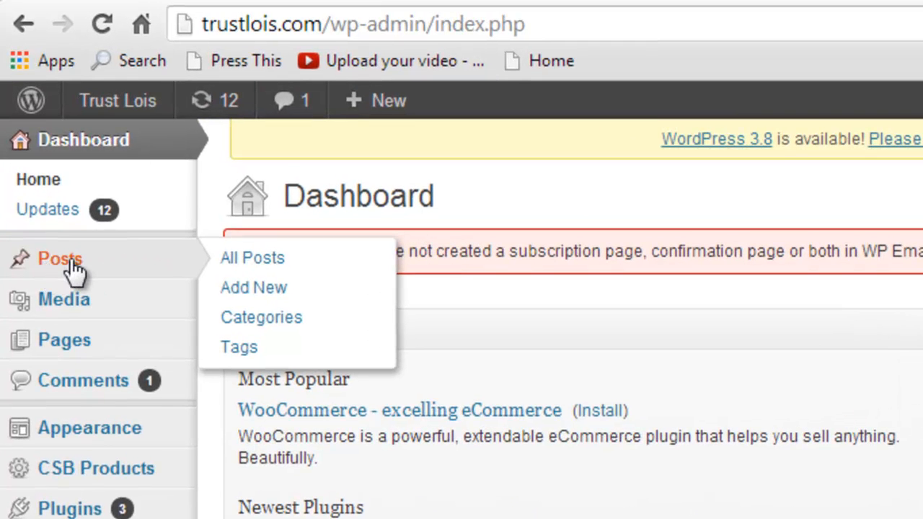
{"action": "mouse_move", "coordinate": [261, 317]}
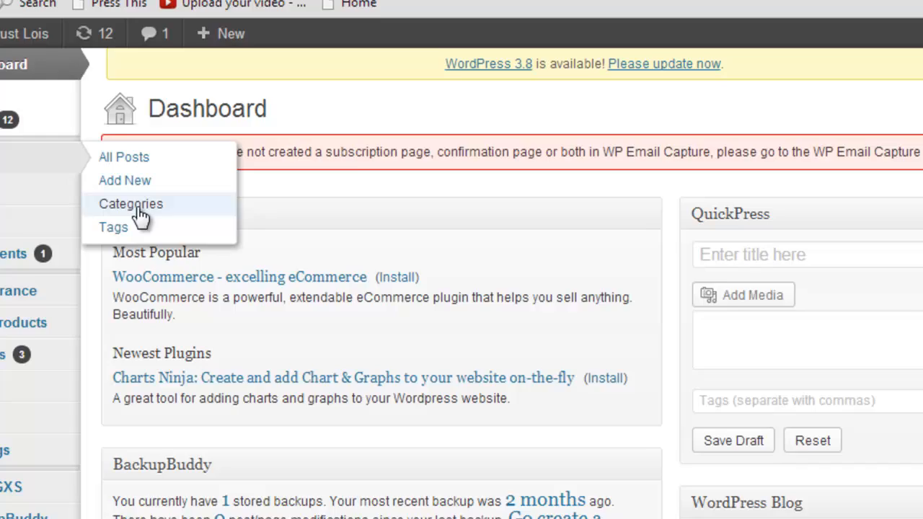
- Open Posts > Categories and scroll through the 14 existing categories, including Laptops
{"action": "left_click", "coordinate": [131, 203]}
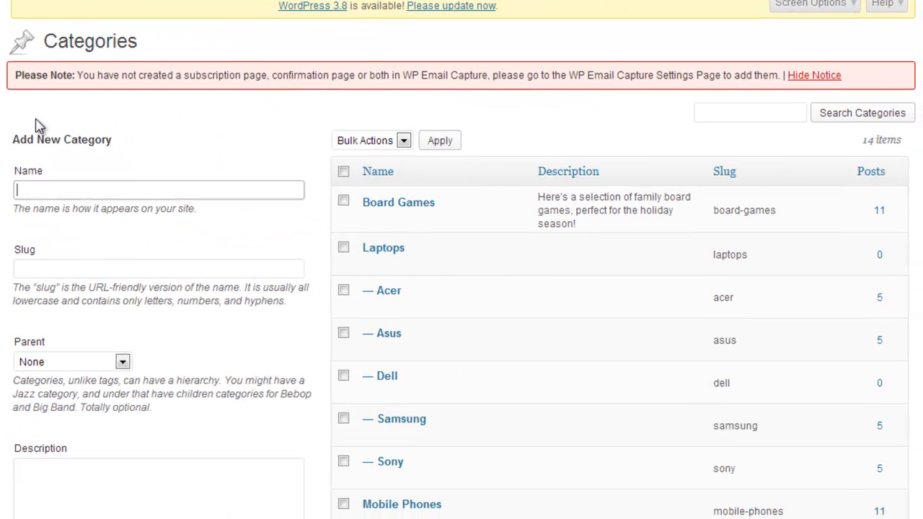
{"action": "scroll", "scroll_direction": "down", "scroll_amount": 3}
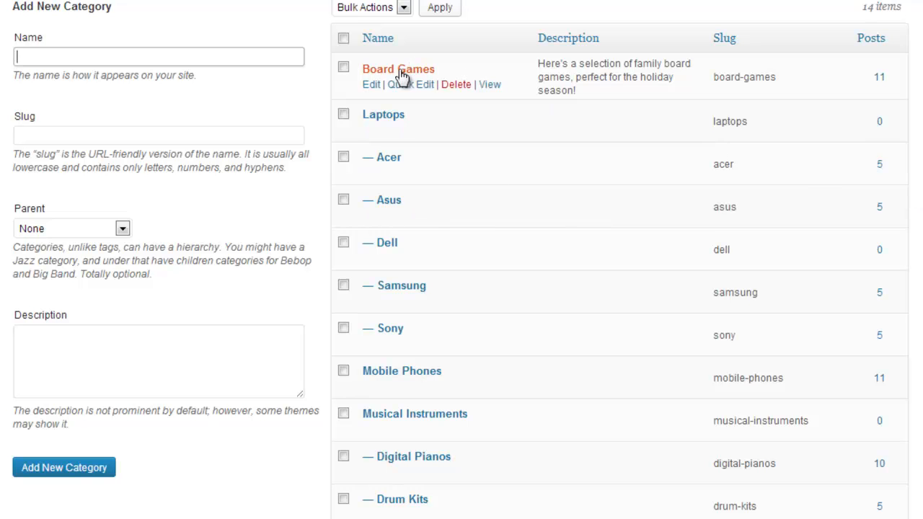
{"action": "mouse_move", "coordinate": [398, 69]}
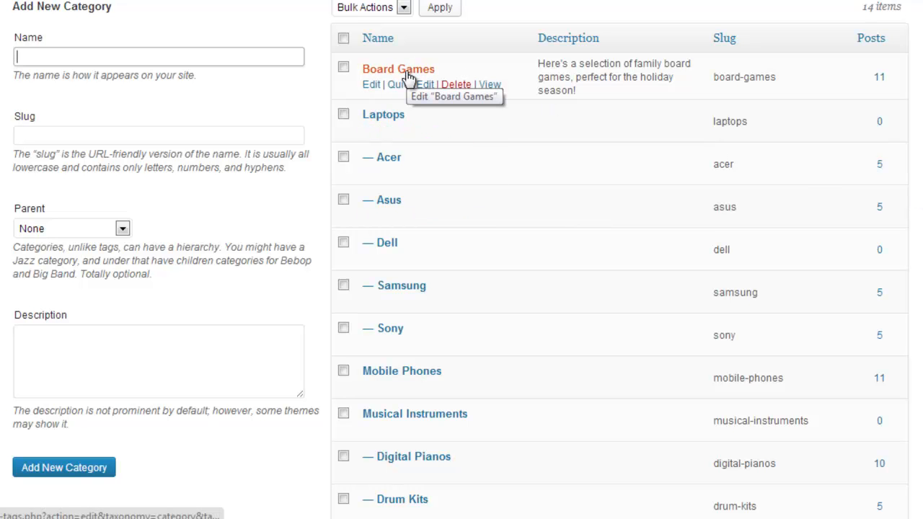
{"action": "mouse_move", "coordinate": [388, 158]}
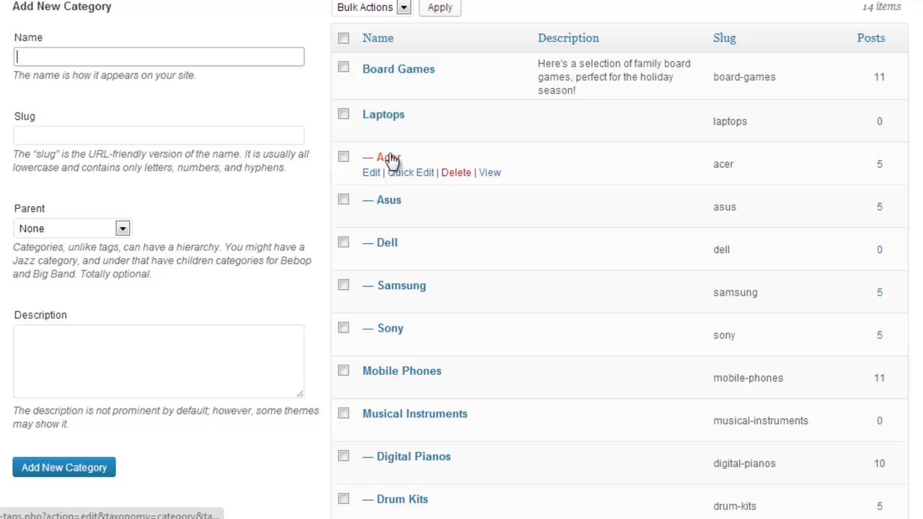
{"action": "mouse_move", "coordinate": [395, 328]}
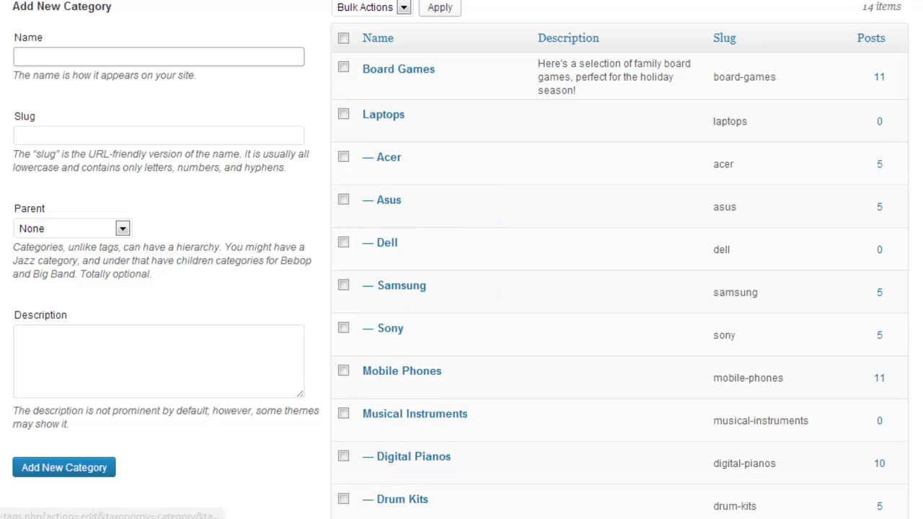
{"action": "scroll", "scroll_direction": "down", "scroll_amount": 3}
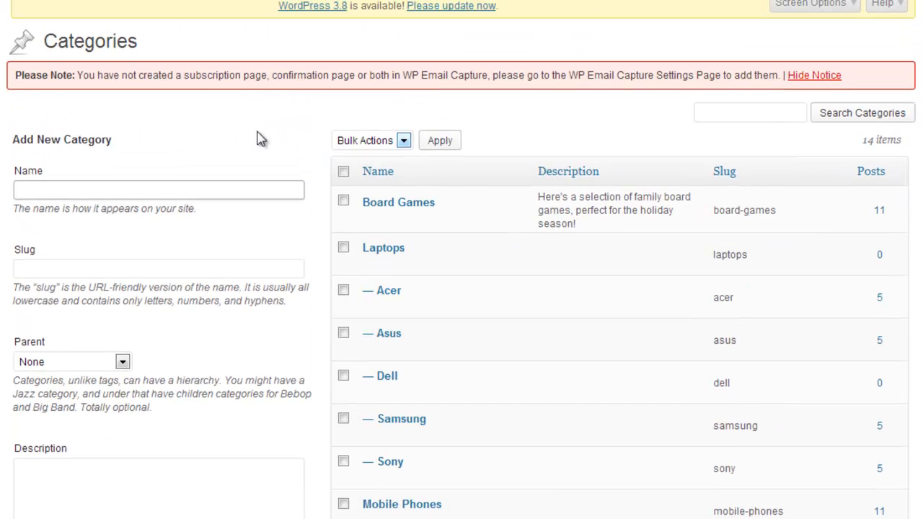
{"action": "left_click", "coordinate": [158, 190]}
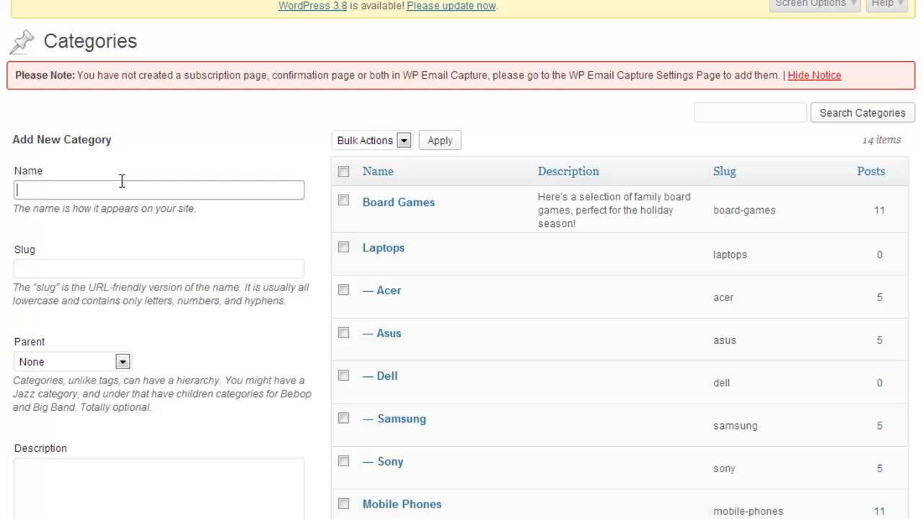
{"action": "mouse_move", "coordinate": [390, 290]}
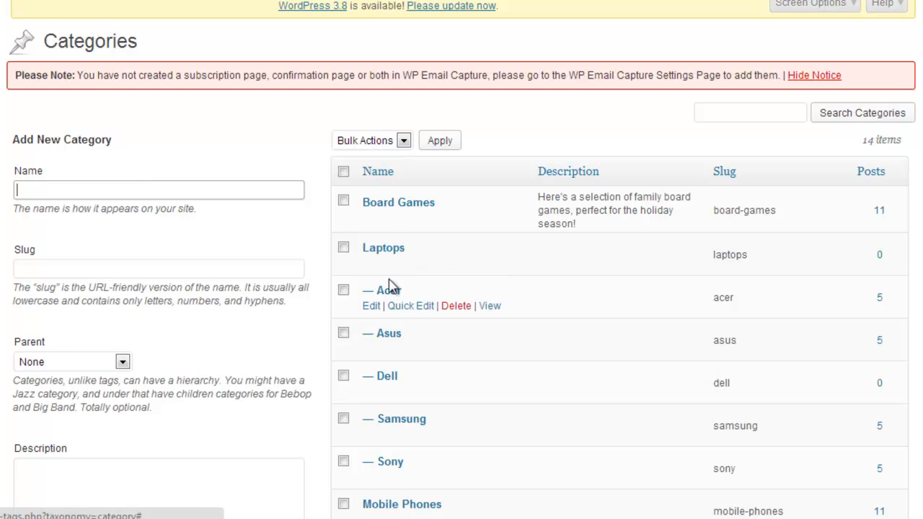
{"action": "mouse_move", "coordinate": [426, 382]}
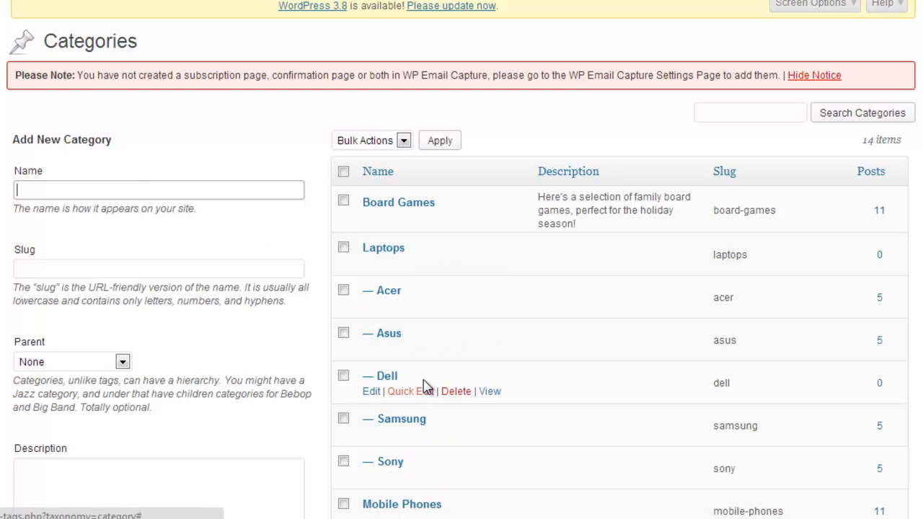
{"action": "mouse_move", "coordinate": [410, 424]}
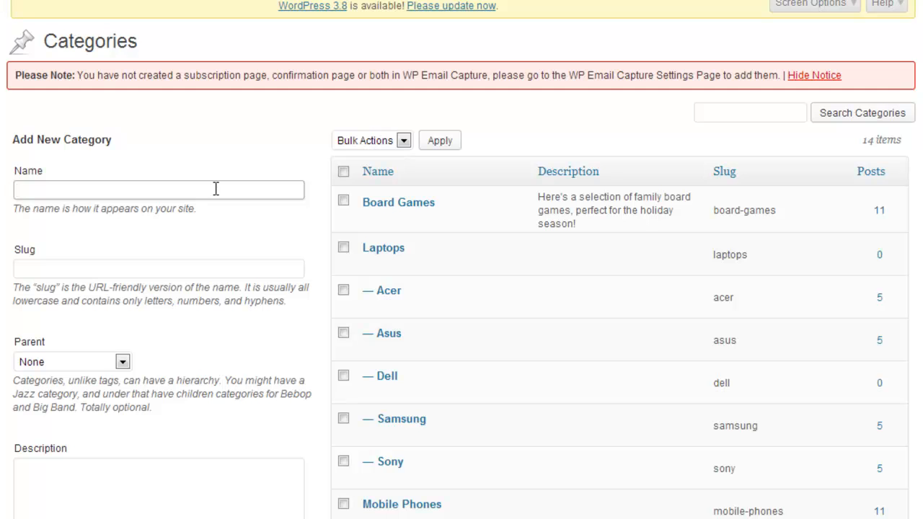
- Enter 'Toshiba' as the new category name and choose Laptops as its parent
{"action": "left_click", "coordinate": [158, 189]}
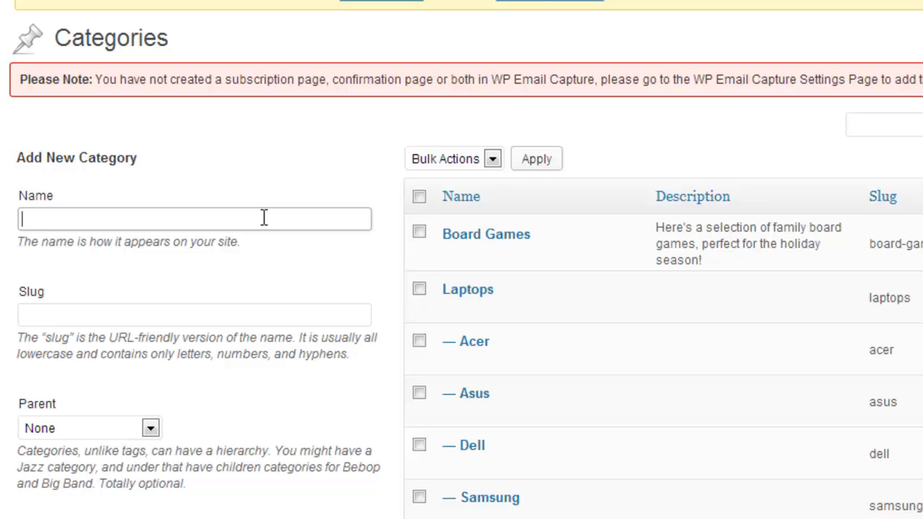
{"action": "type", "text": "Toshiba"}
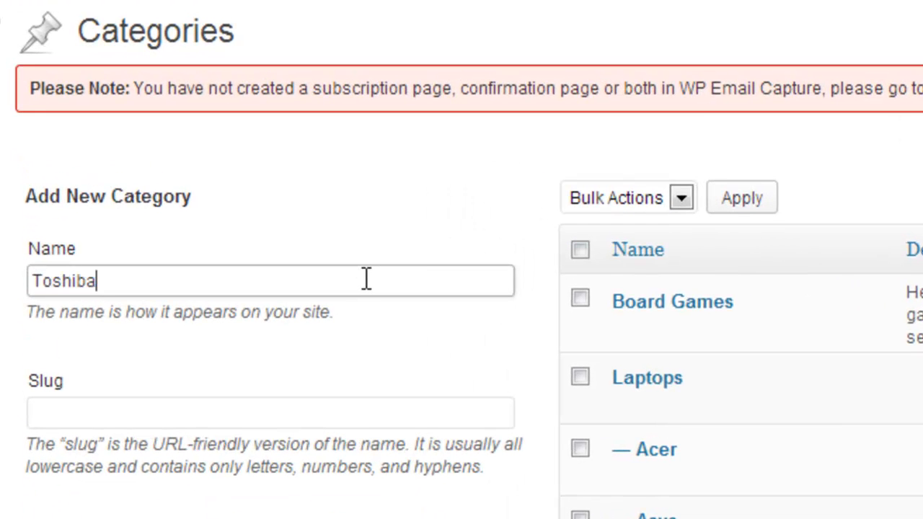
{"action": "scroll", "scroll_direction": "down", "scroll_amount": 3}
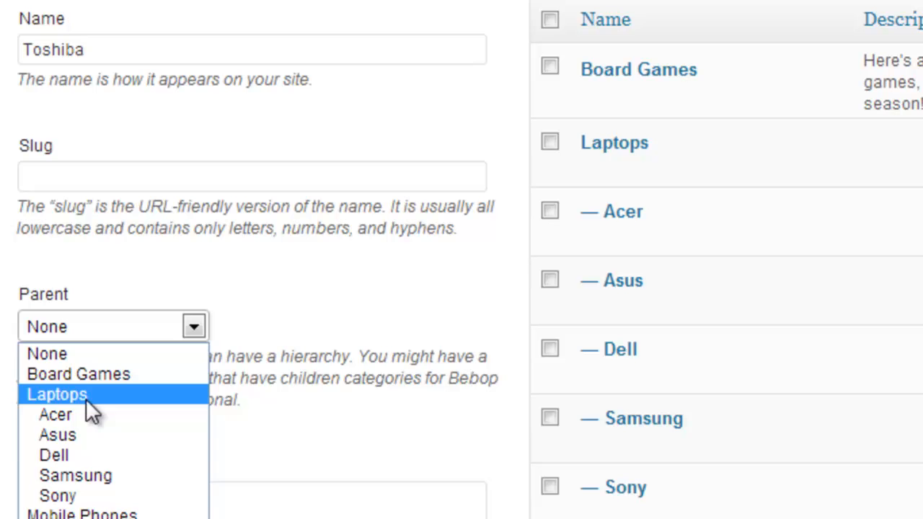
{"action": "left_click", "coordinate": [57, 394]}
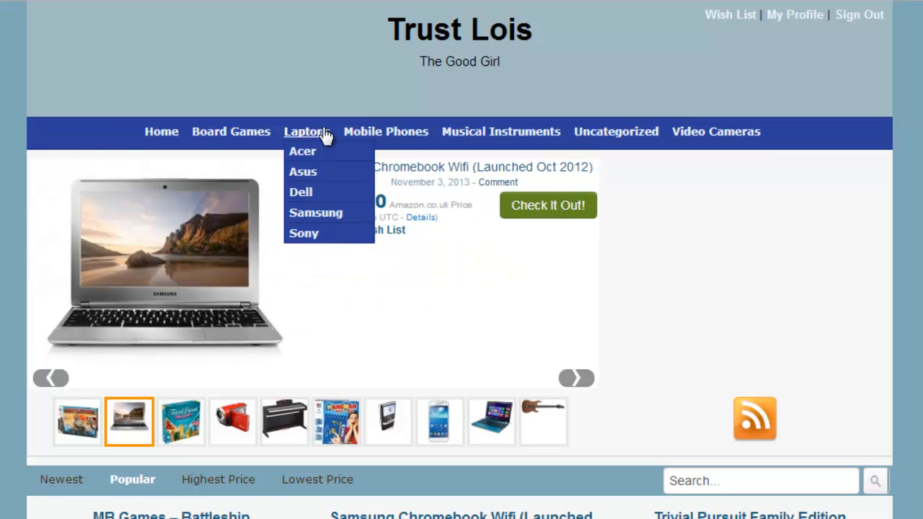
{"action": "mouse_move", "coordinate": [489, 4]}
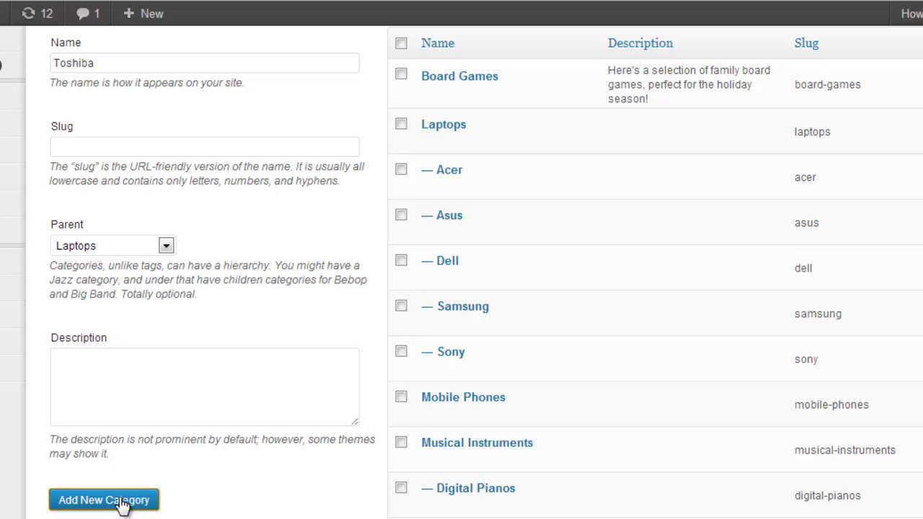
- Submit the Toshiba category with Add New Category
{"action": "left_click", "coordinate": [103, 500]}
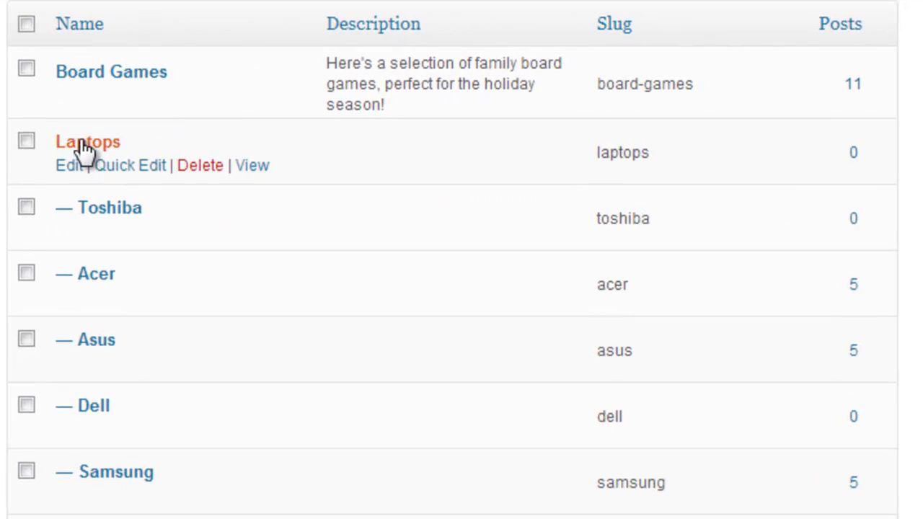
{"action": "mouse_move", "coordinate": [109, 208]}
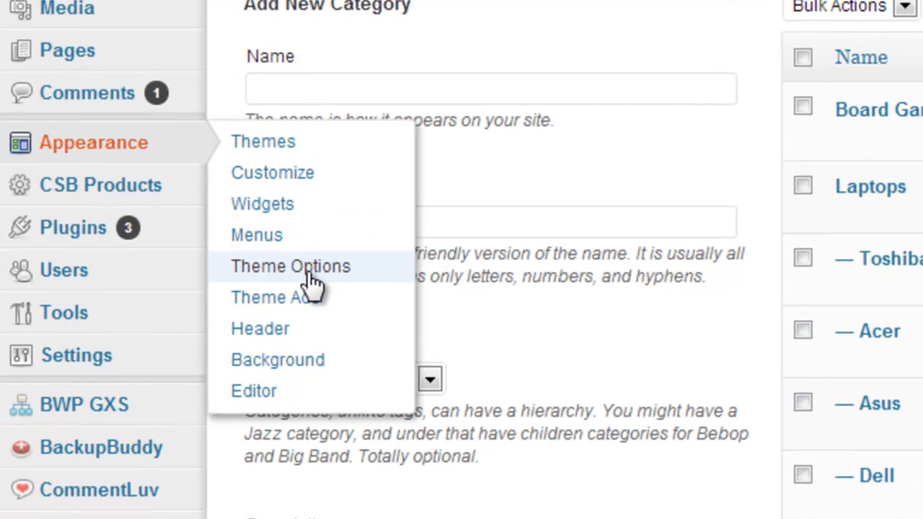
- Open the store theme's options page and scroll to the menu settings
{"action": "left_click", "coordinate": [290, 266]}
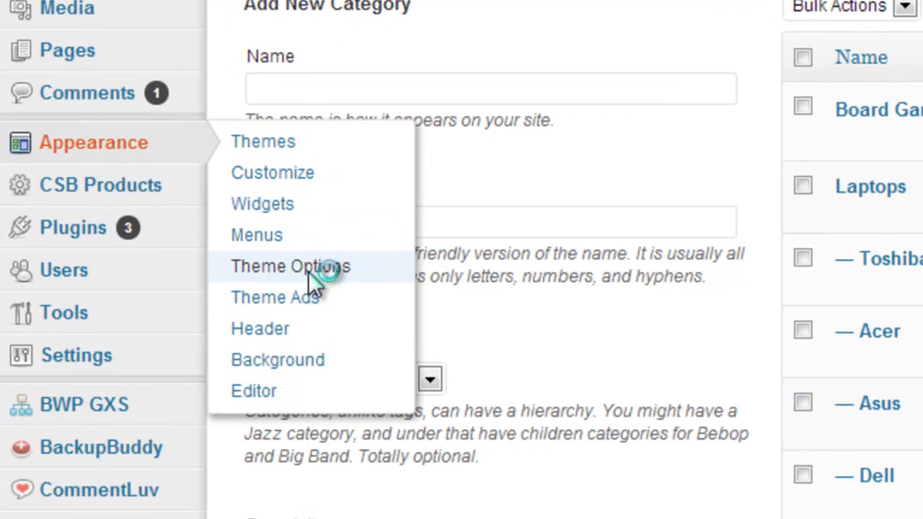
{"action": "left_click", "coordinate": [291, 266]}
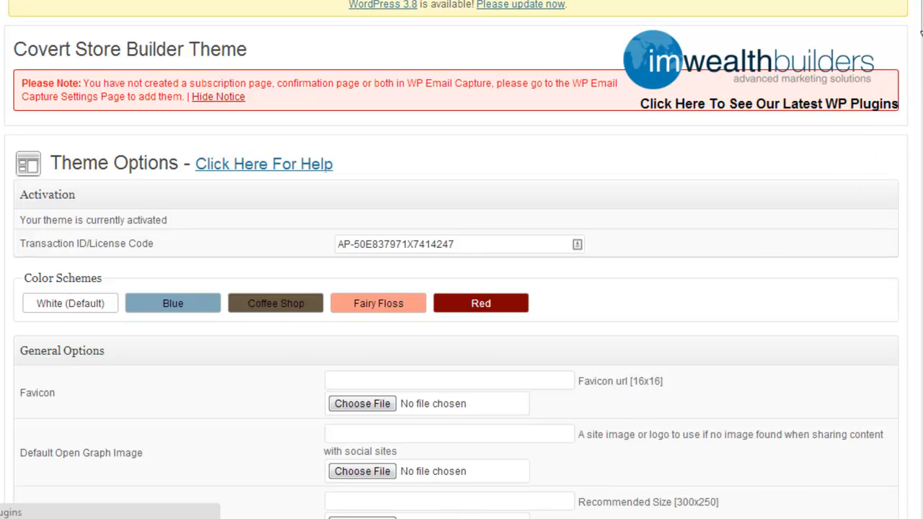
{"action": "scroll", "scroll_direction": "down", "scroll_amount": 3}
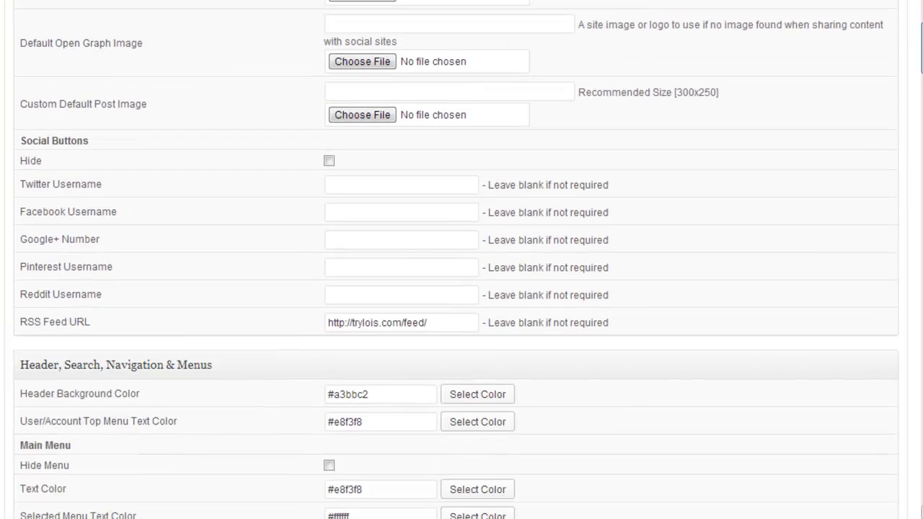
{"action": "scroll", "scroll_direction": "down", "scroll_amount": 3}
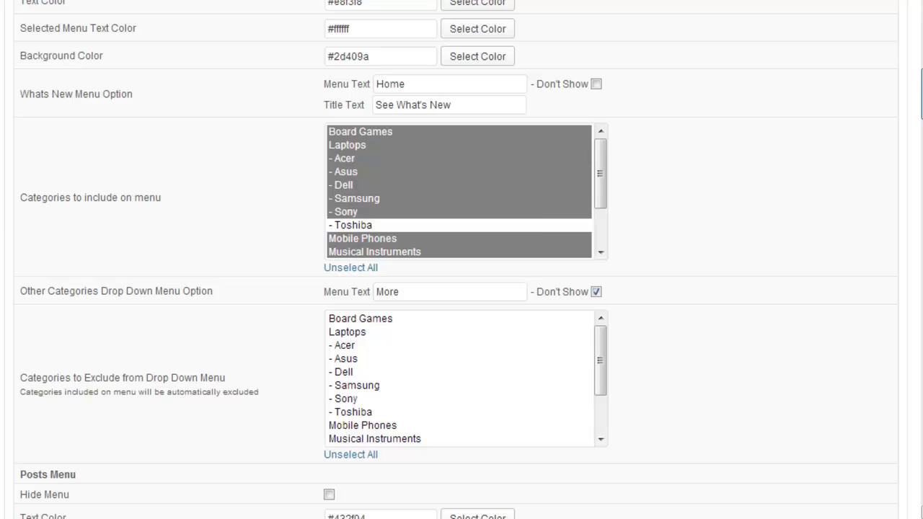
- Select '- Toshiba' in the 'Categories to include on menu' list
{"action": "double_click", "coordinate": [40, 197]}
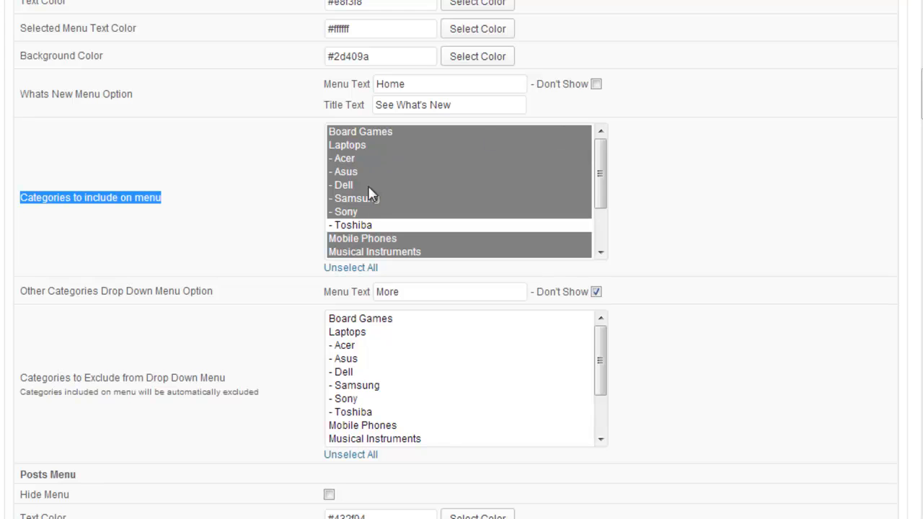
{"action": "left_click_drag", "start_coordinate": [600, 155], "coordinate": [600, 213]}
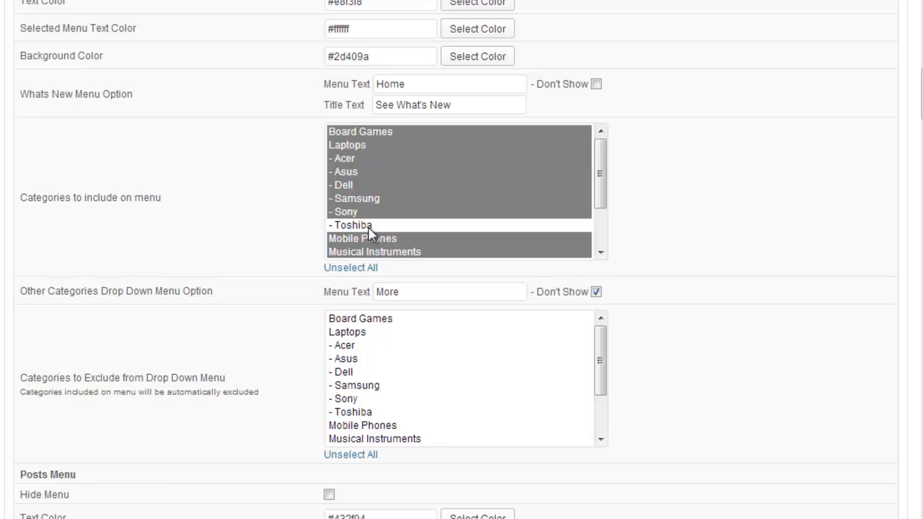
{"action": "left_click", "coordinate": [354, 225]}
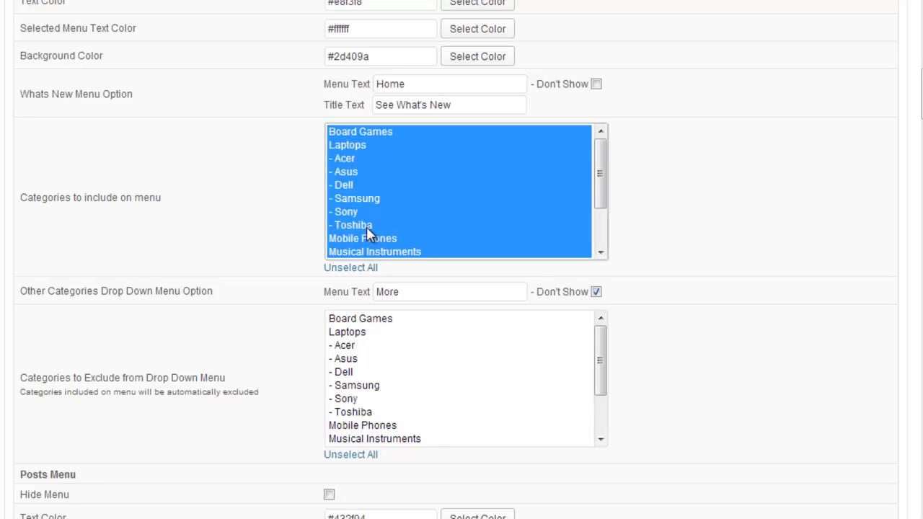
{"action": "scroll", "scroll_direction": "down", "scroll_amount": 3}
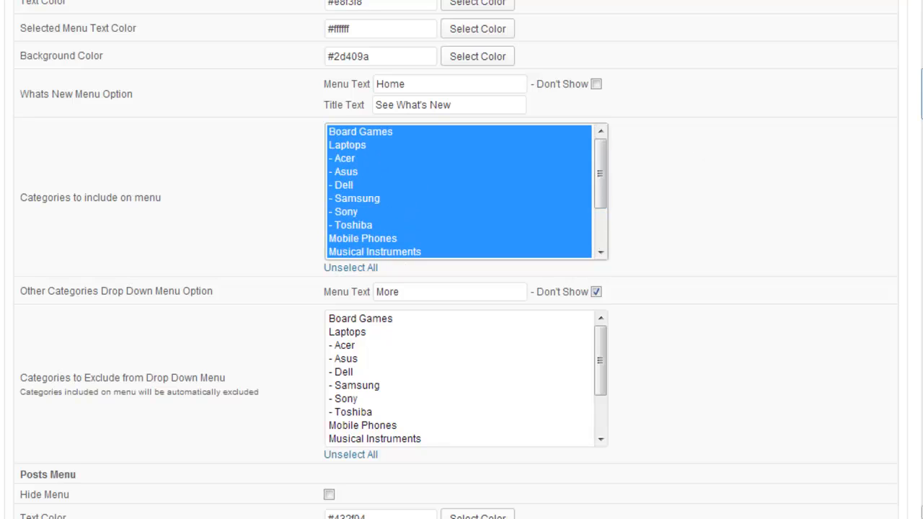
{"action": "scroll", "scroll_direction": "down", "scroll_amount": 3}
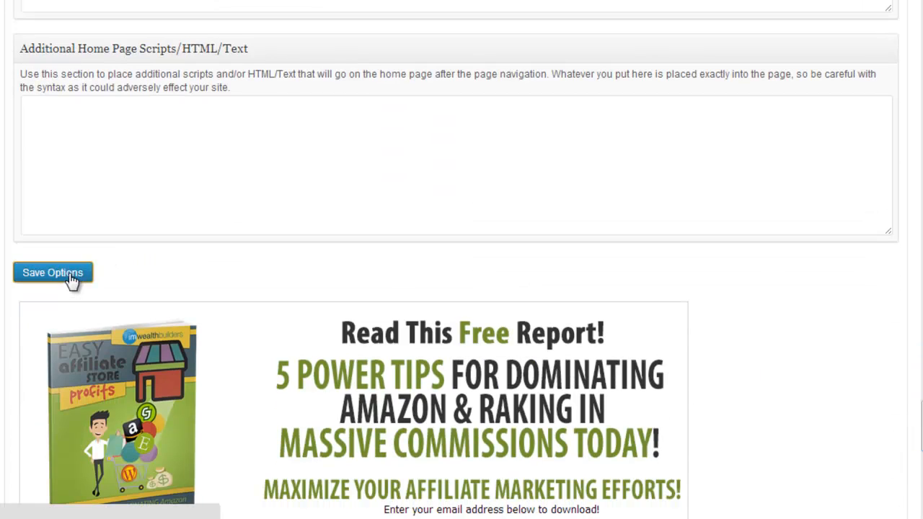
- Save the theme options and open Toshiba from the live site's Laptops menu
{"action": "left_click", "coordinate": [52, 273]}
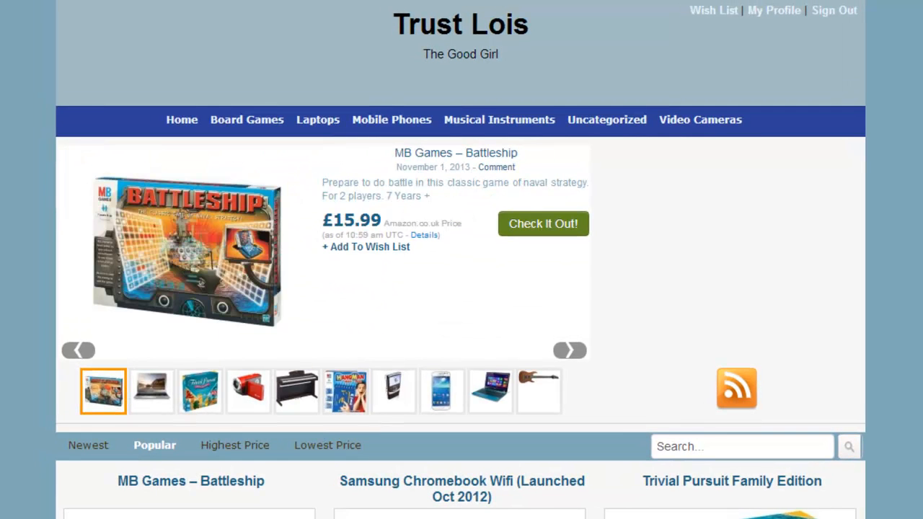
{"action": "left_click", "coordinate": [570, 350]}
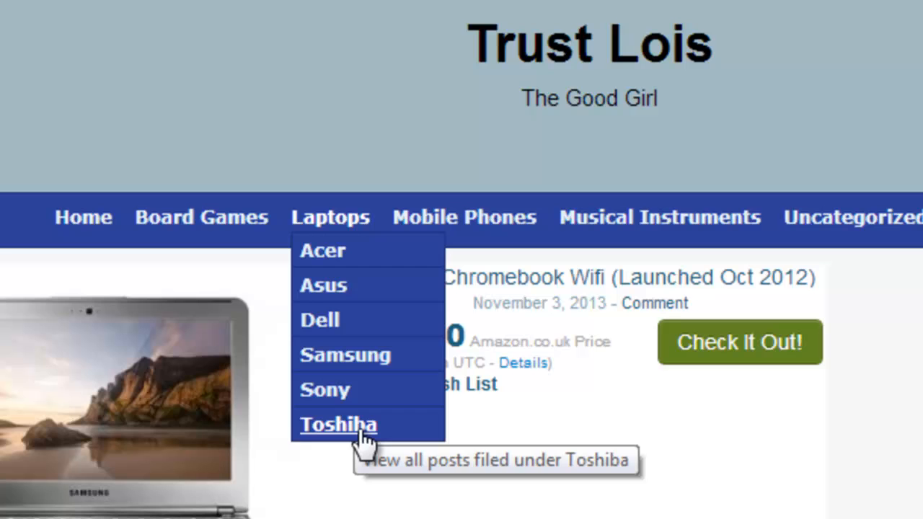
{"action": "left_click", "coordinate": [337, 424]}
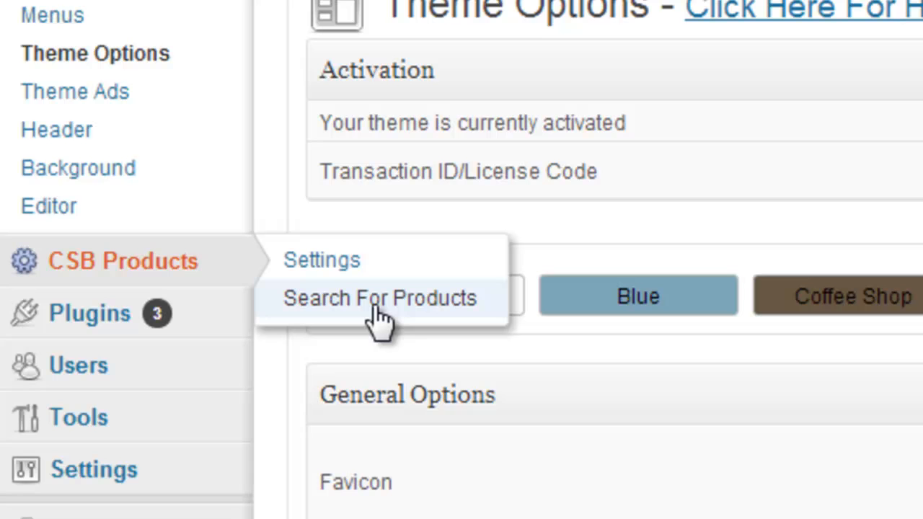
- Open Search For Products, enter keyword 'Toshiba Laptop' and tick the Amazon network
{"action": "left_click", "coordinate": [379, 298]}
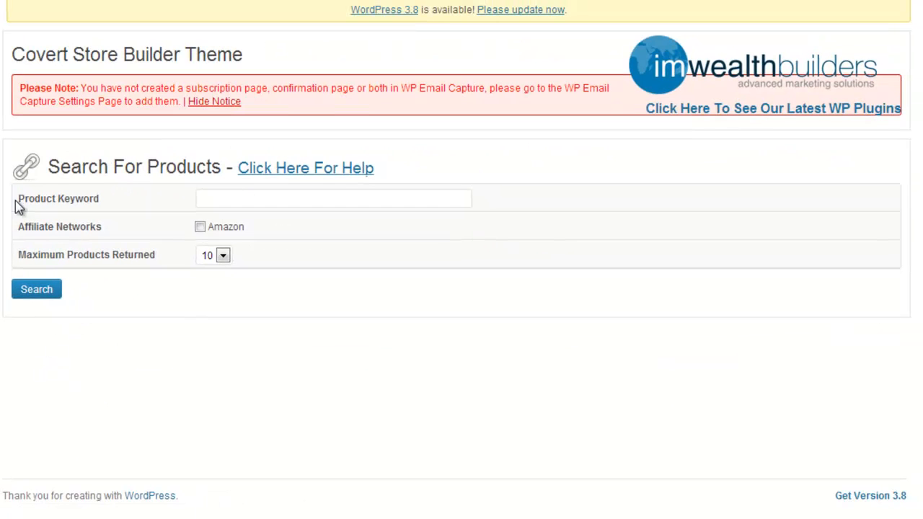
{"action": "left_click", "coordinate": [333, 198]}
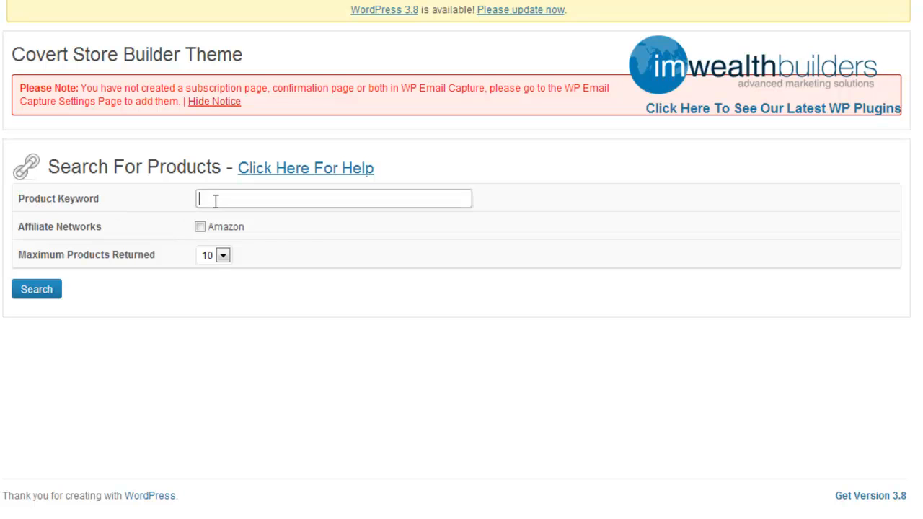
{"action": "type", "text": "Toshiba Laptop"}
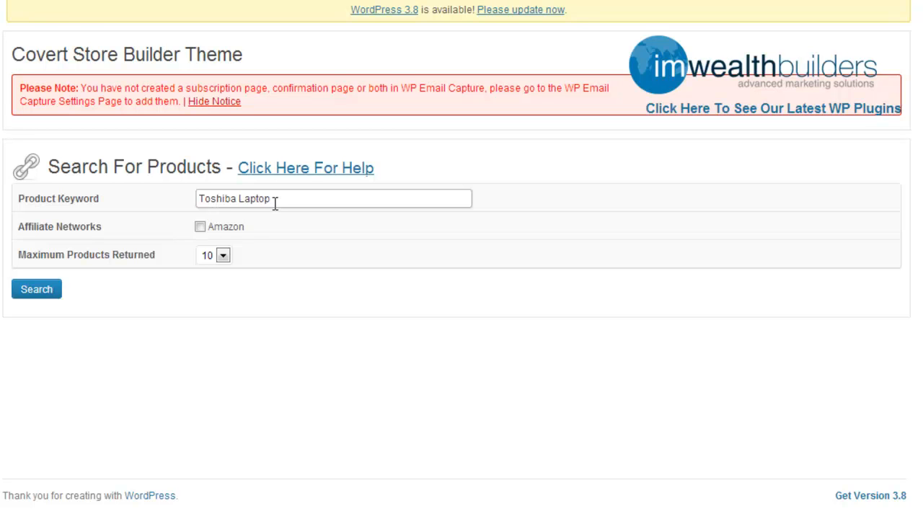
{"action": "left_click", "coordinate": [200, 226]}
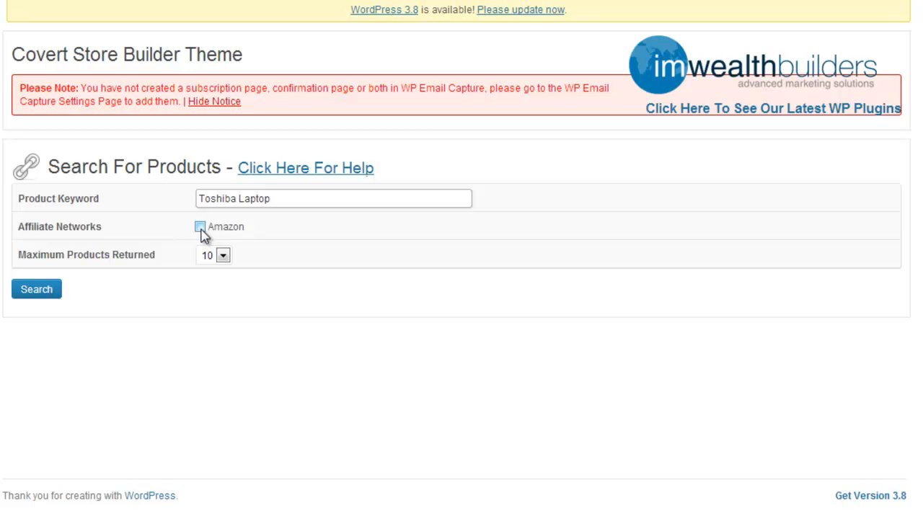
{"action": "left_click", "coordinate": [201, 226]}
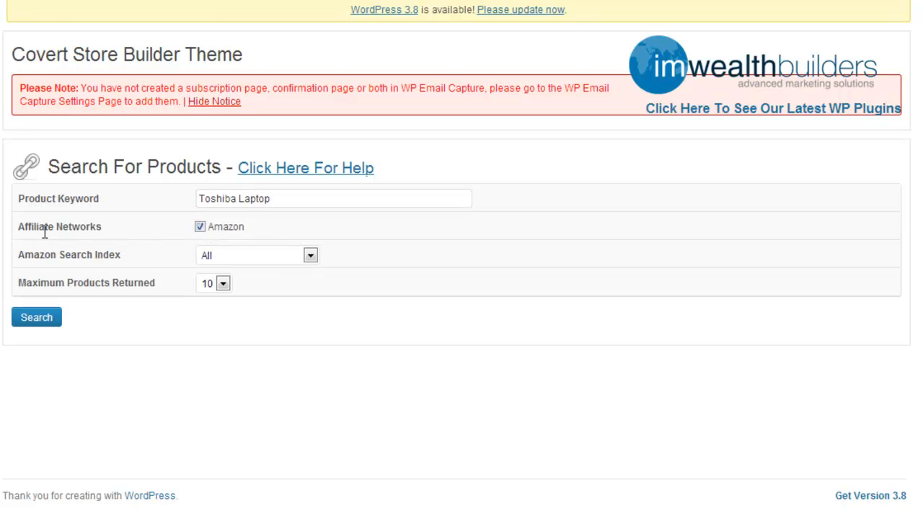
{"action": "mouse_move", "coordinate": [273, 297]}
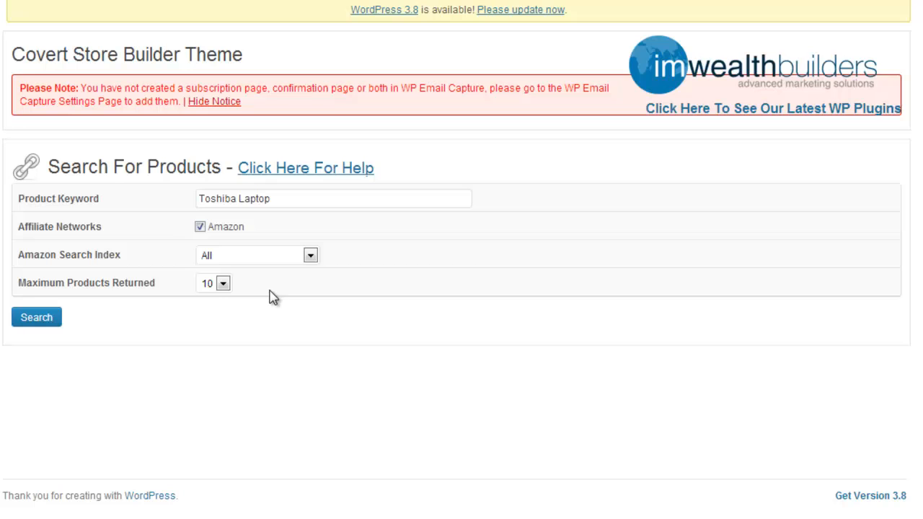
- Set Maximum Products Returned to 20
{"action": "left_click", "coordinate": [224, 282]}
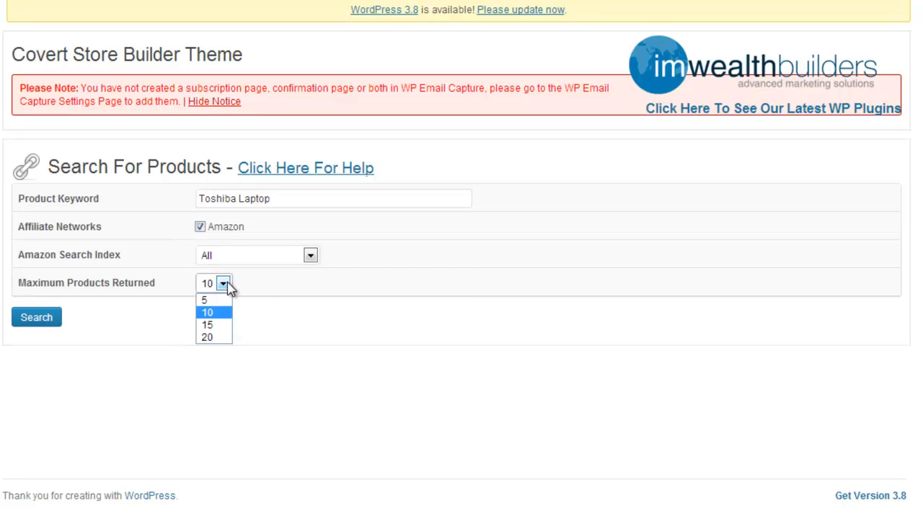
{"action": "left_click", "coordinate": [207, 337]}
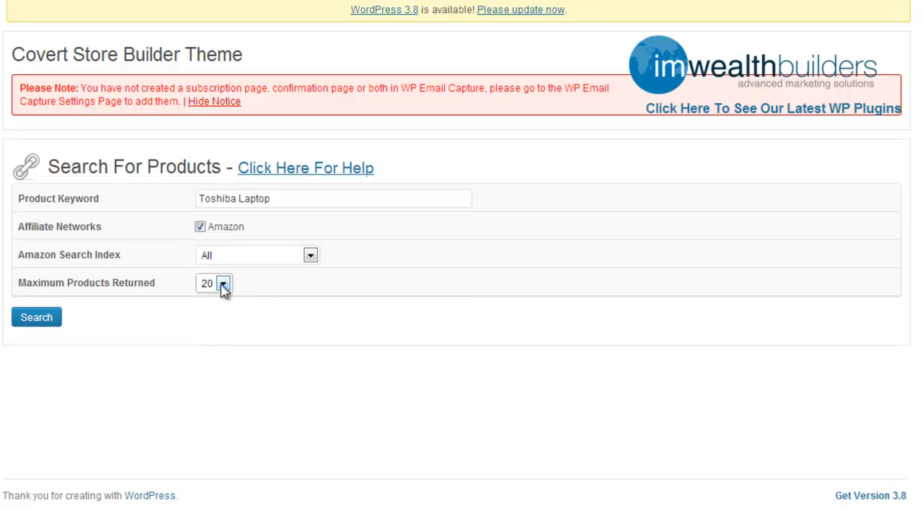
{"action": "left_click", "coordinate": [224, 283]}
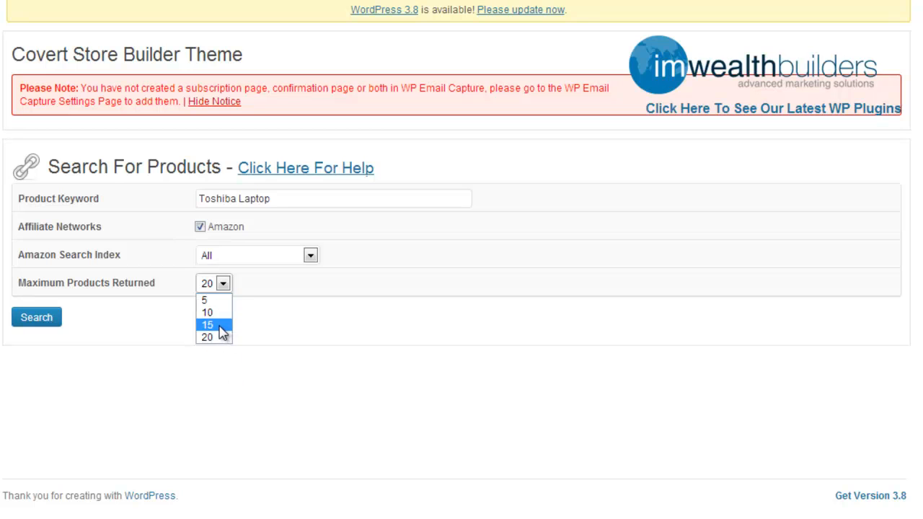
{"action": "left_click", "coordinate": [209, 338]}
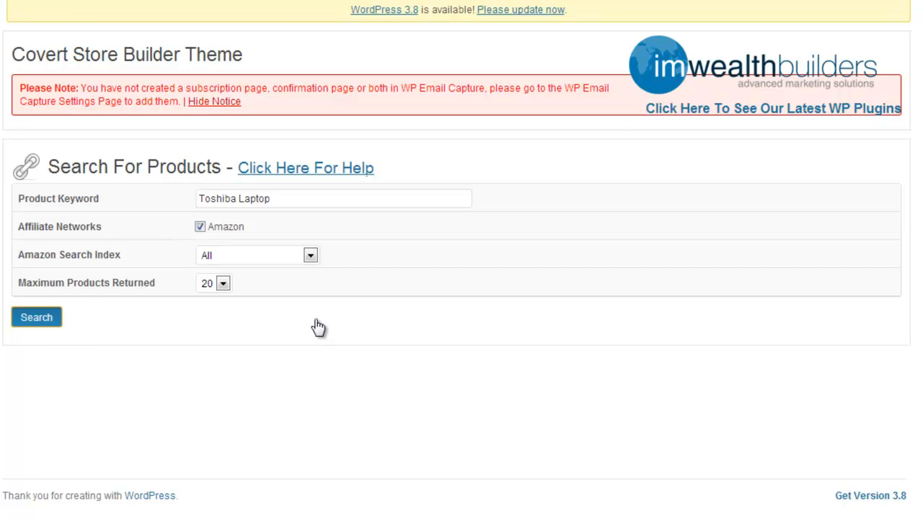
{"action": "left_click", "coordinate": [36, 317]}
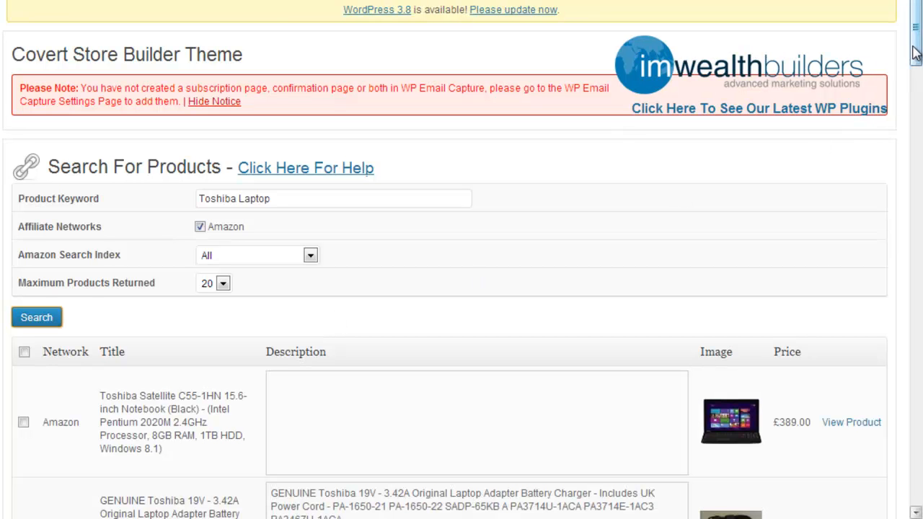
{"action": "scroll", "scroll_direction": "down", "scroll_amount": 3}
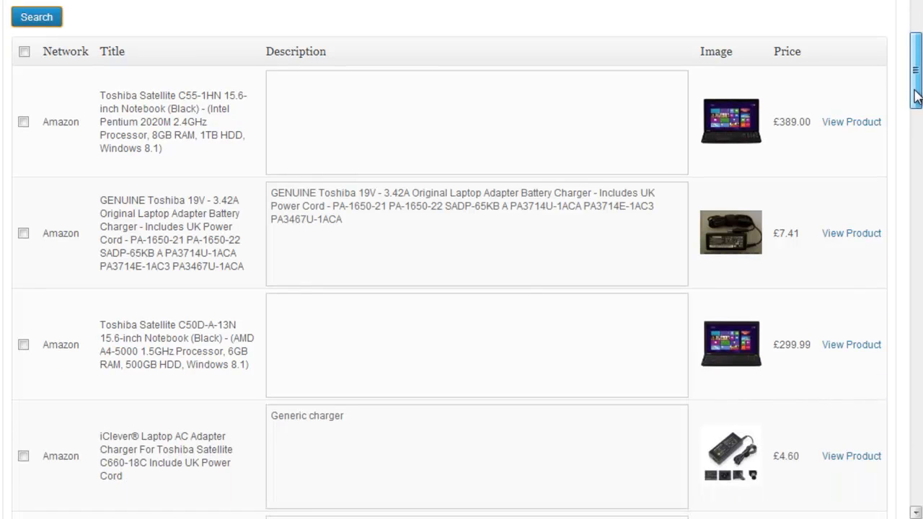
{"action": "scroll", "scroll_direction": "down", "scroll_amount": 3}
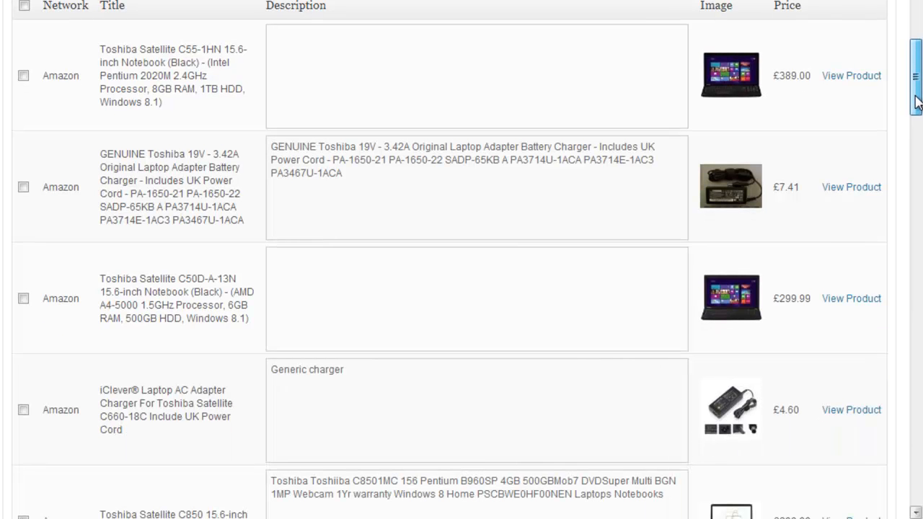
{"action": "scroll", "scroll_direction": "down", "scroll_amount": 3}
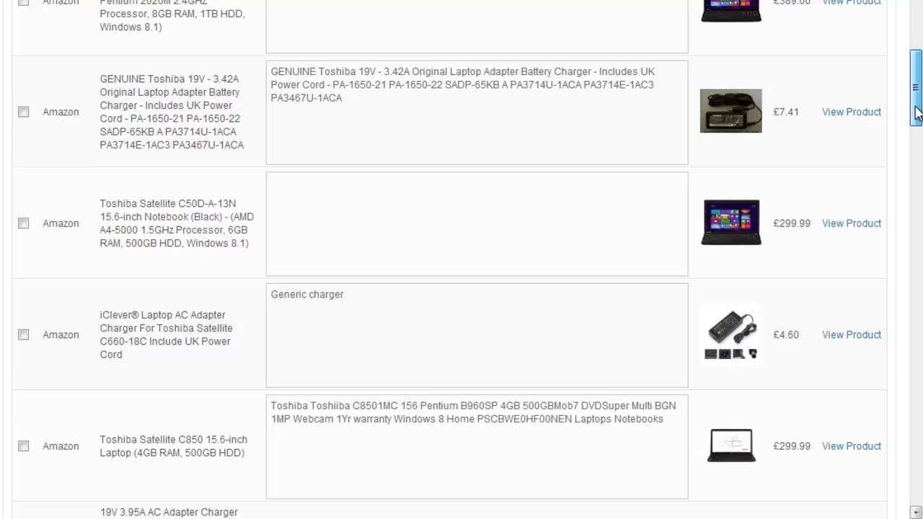
{"action": "scroll", "scroll_direction": "down", "scroll_amount": 3}
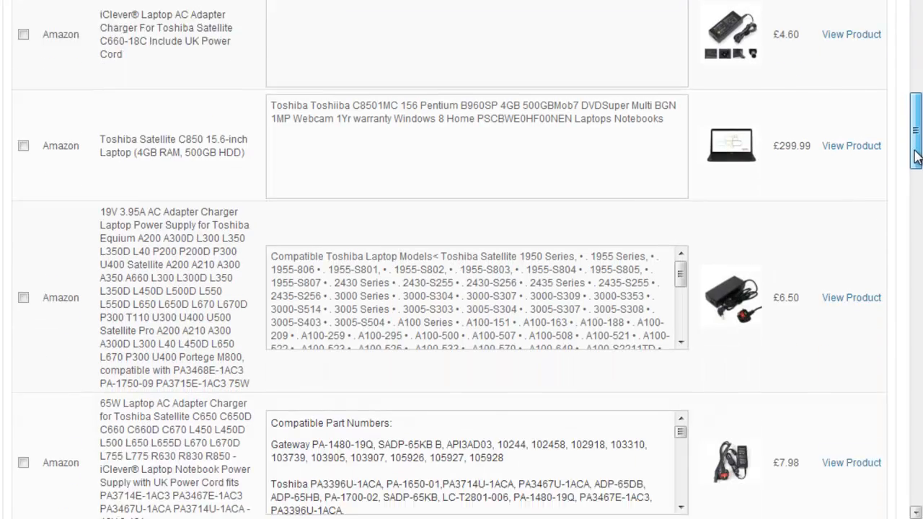
{"action": "scroll", "scroll_direction": "down", "scroll_amount": 3}
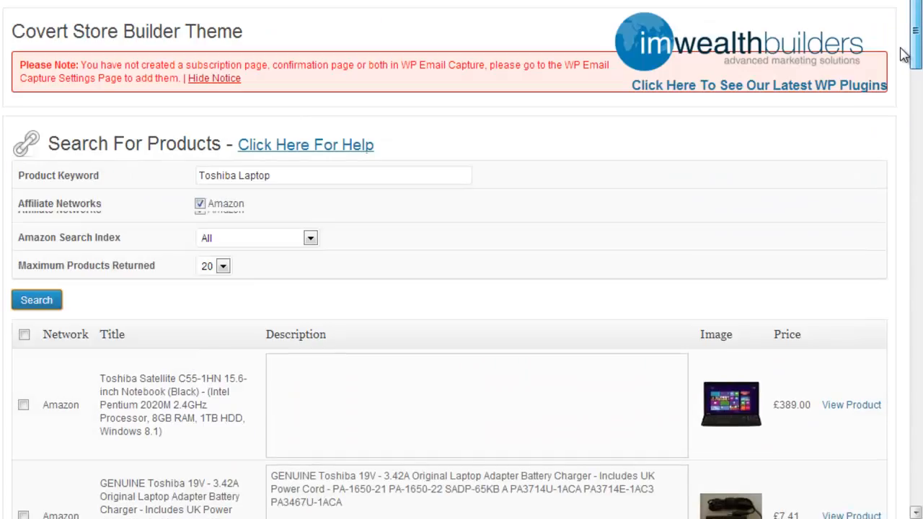
{"action": "scroll", "scroll_direction": "down", "scroll_amount": 3}
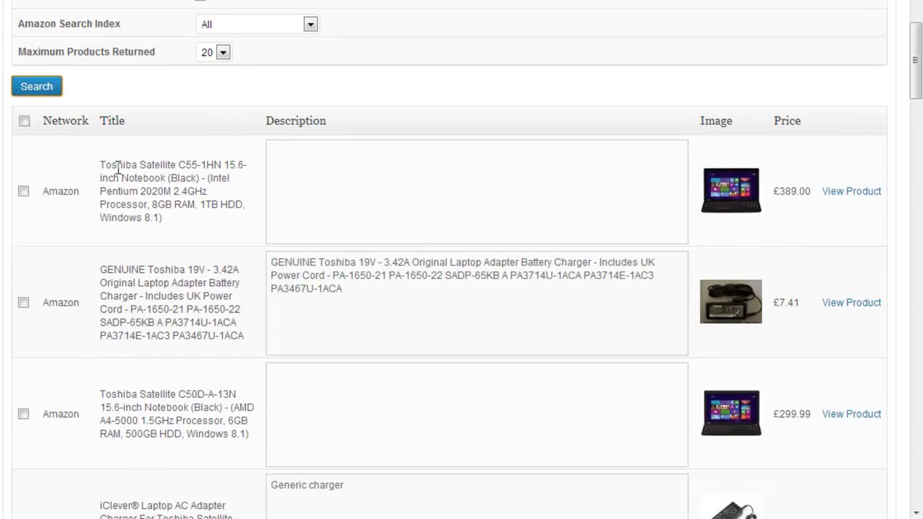
{"action": "mouse_move", "coordinate": [750, 206]}
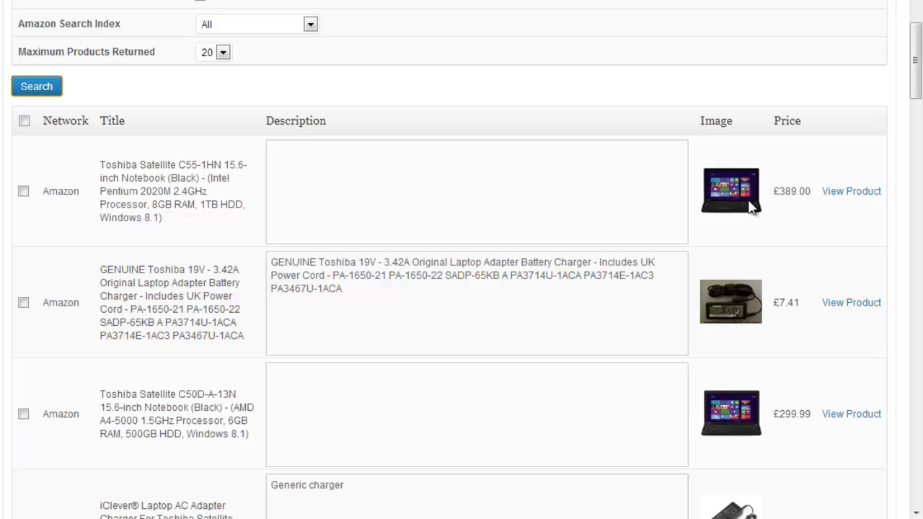
{"action": "mouse_move", "coordinate": [813, 218]}
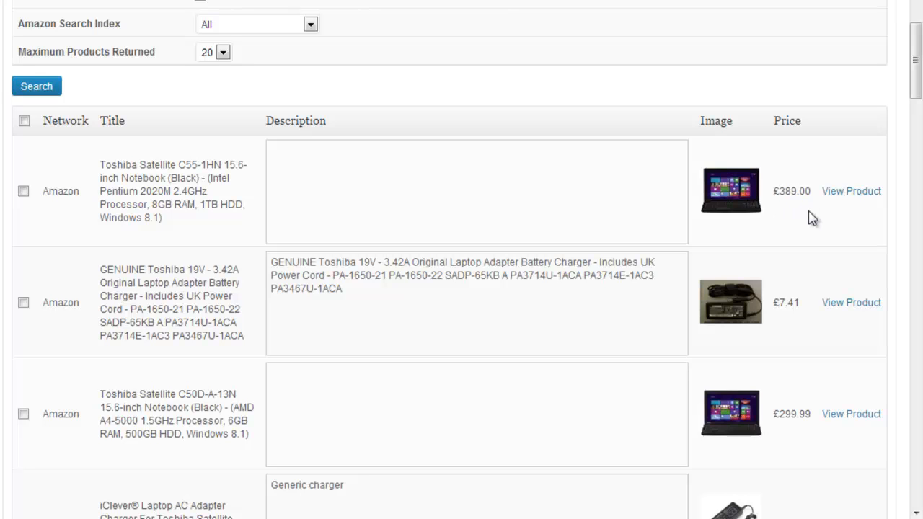
{"action": "mouse_move", "coordinate": [178, 241]}
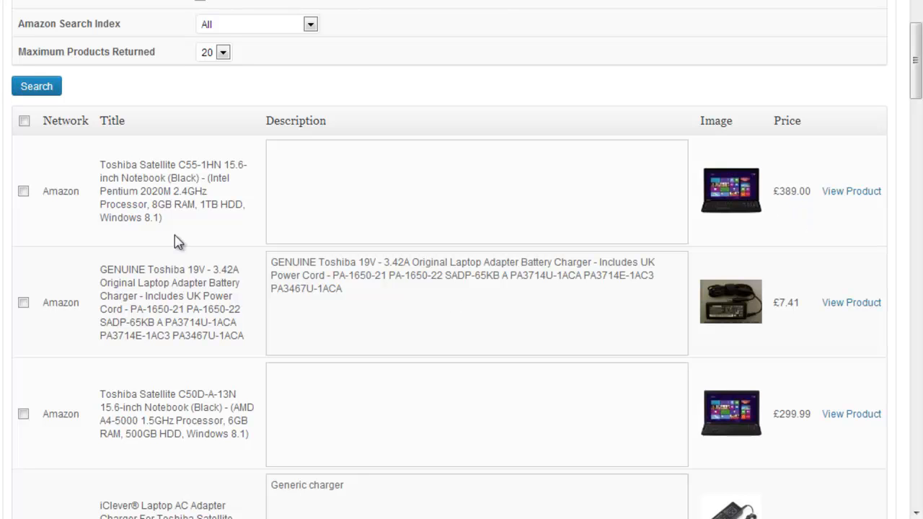
- Tick the Satellite C55-1HN, Satellite C850 and 65W AC adapter charger results
{"action": "left_click", "coordinate": [24, 192]}
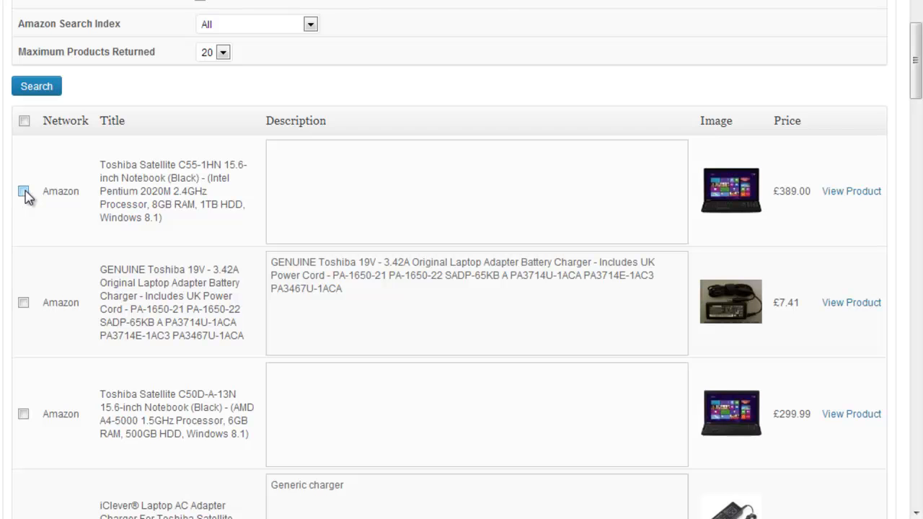
{"action": "left_click", "coordinate": [24, 191]}
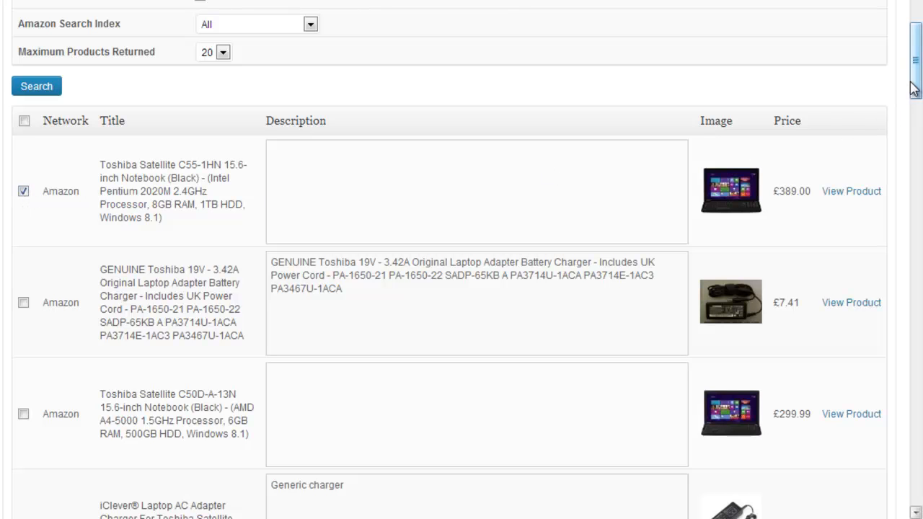
{"action": "scroll", "scroll_direction": "down", "scroll_amount": 3}
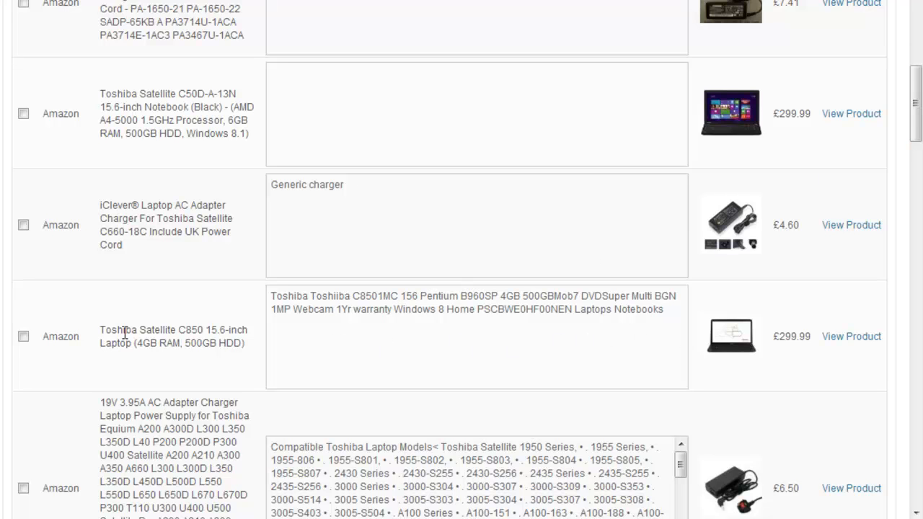
{"action": "mouse_move", "coordinate": [42, 354]}
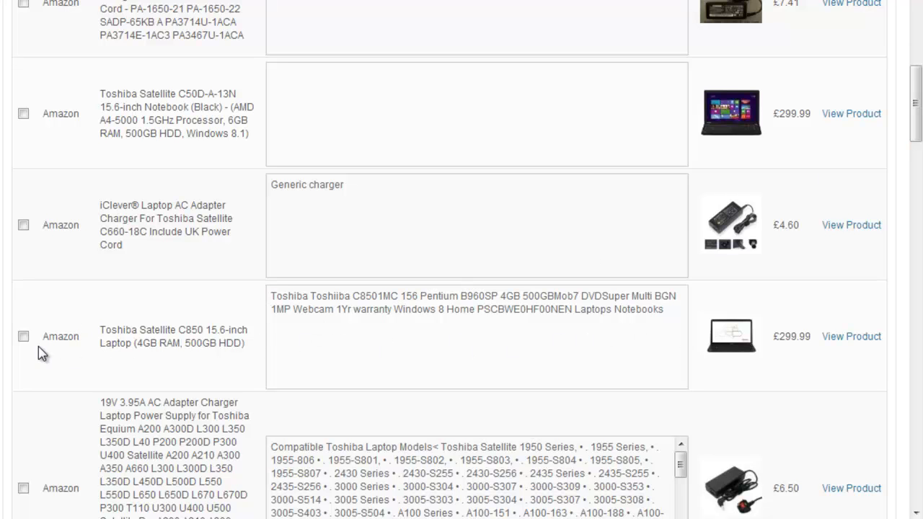
{"action": "left_click", "coordinate": [23, 336]}
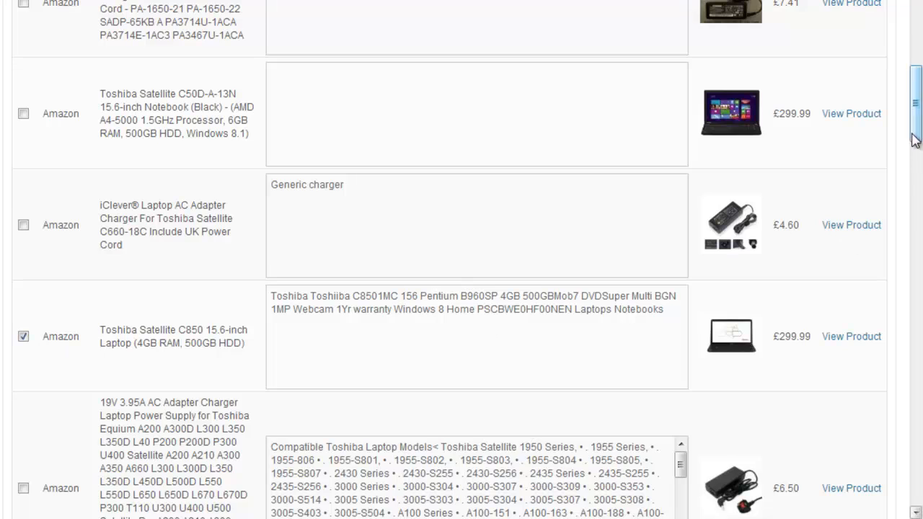
{"action": "scroll", "scroll_direction": "down", "scroll_amount": 3}
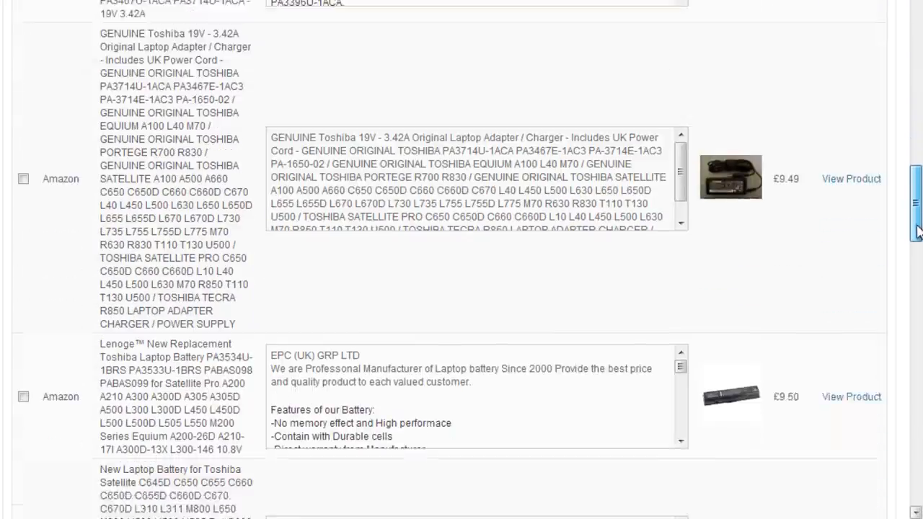
{"action": "scroll", "scroll_direction": "down", "scroll_amount": 3}
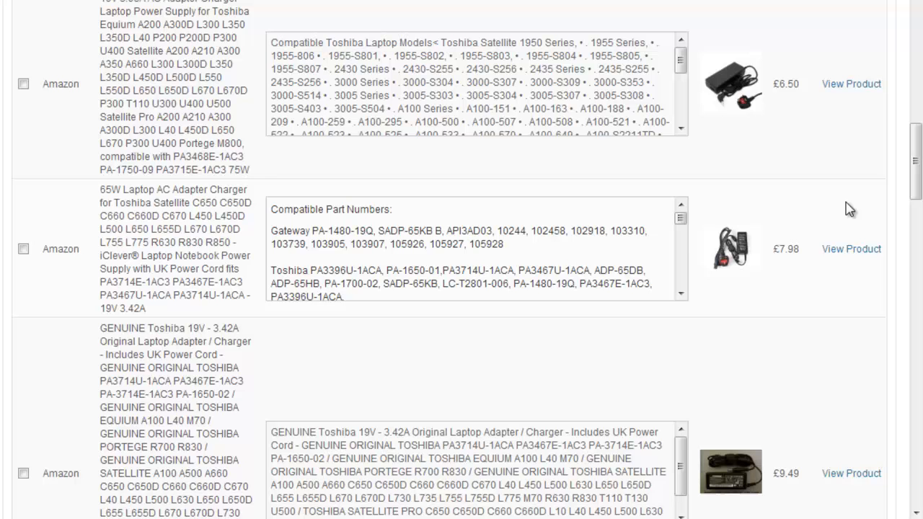
{"action": "mouse_move", "coordinate": [758, 261]}
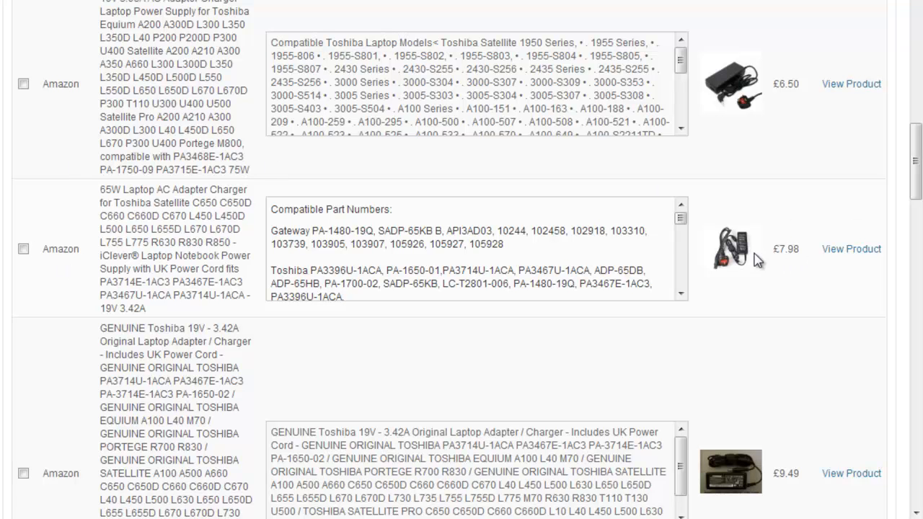
{"action": "mouse_move", "coordinate": [910, 192]}
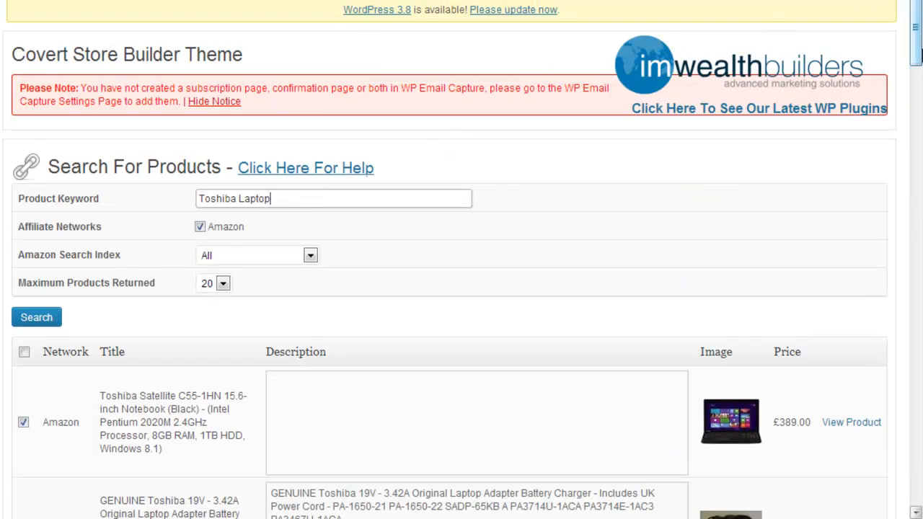
{"action": "scroll", "scroll_direction": "down", "scroll_amount": 3}
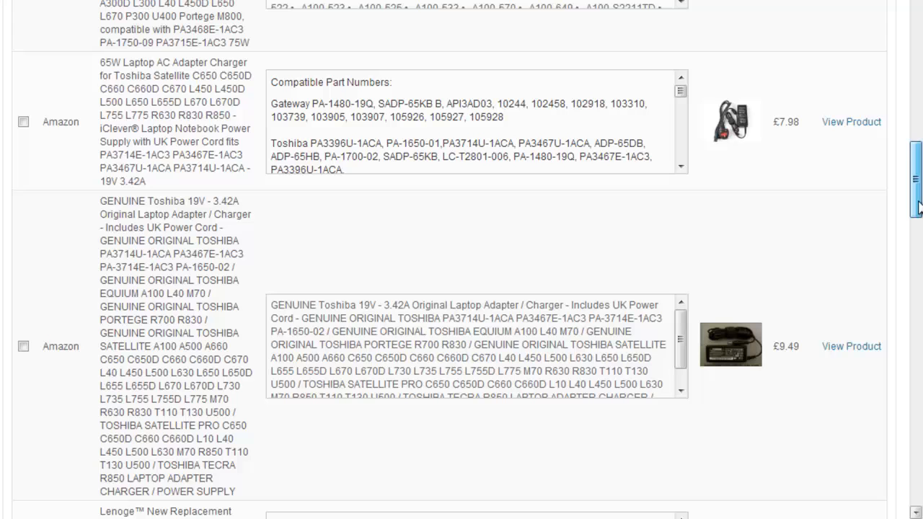
{"action": "left_click", "coordinate": [23, 121]}
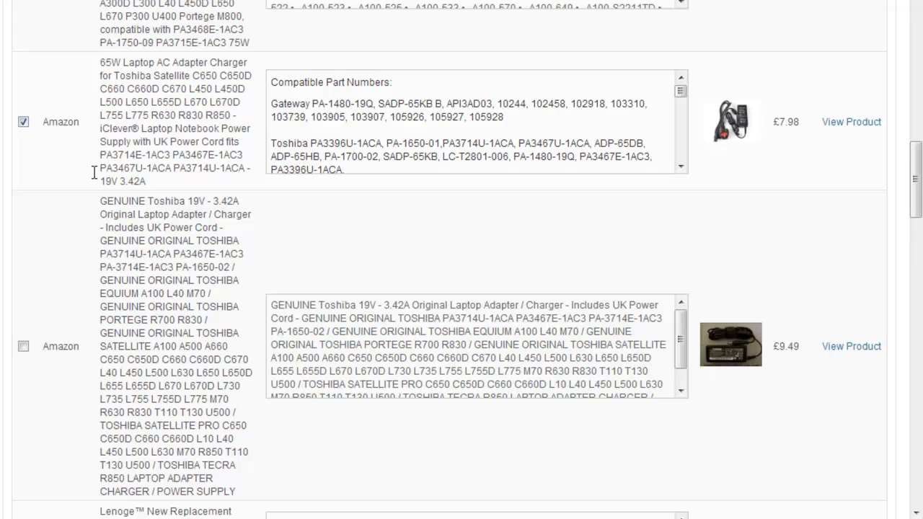
{"action": "scroll", "scroll_direction": "down", "scroll_amount": 3}
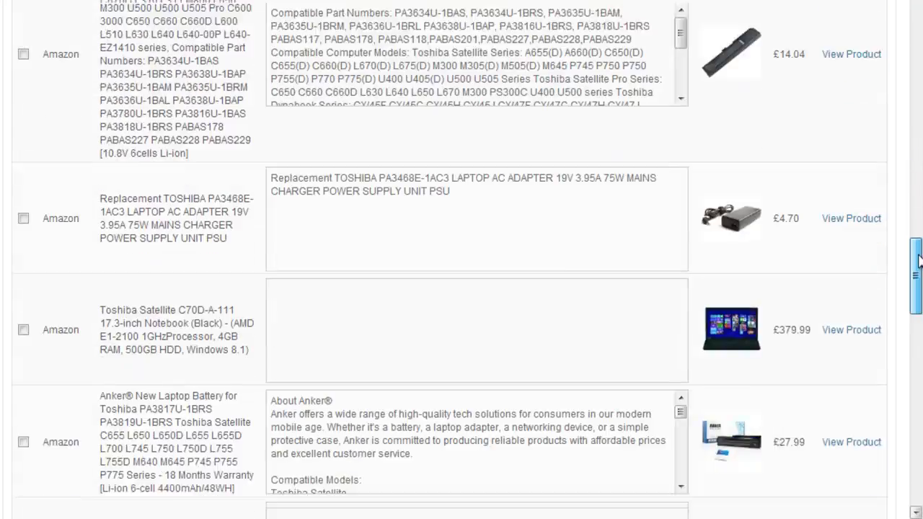
{"action": "scroll", "scroll_direction": "down", "scroll_amount": 3}
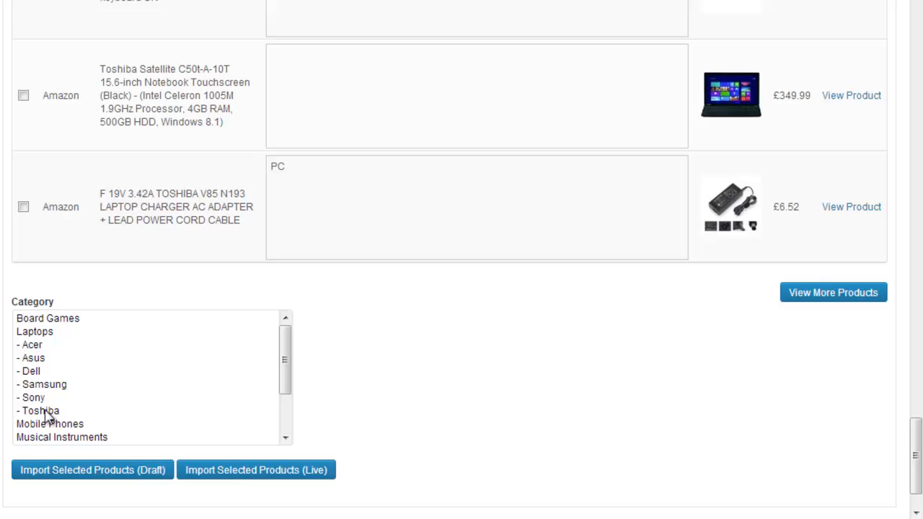
- Choose '- Toshiba' as the category and run Import Selected Products (Live)
{"action": "left_click", "coordinate": [39, 411]}
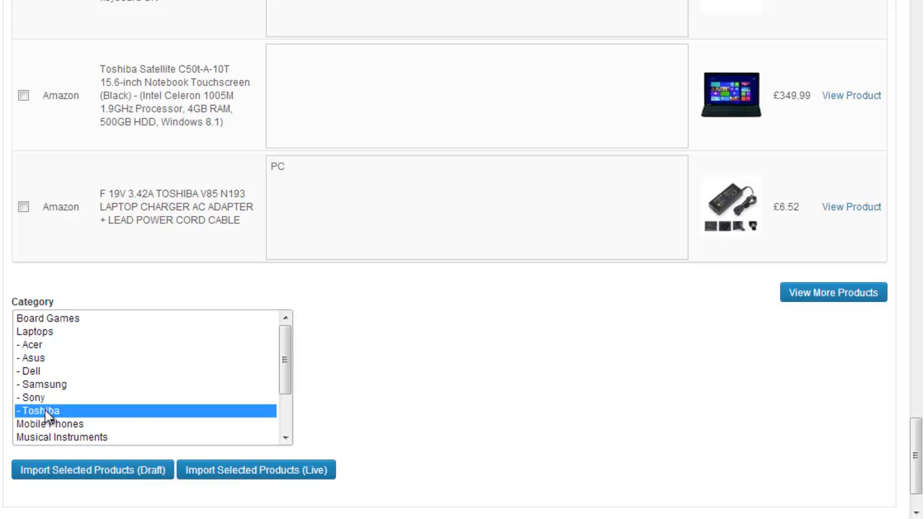
{"action": "mouse_move", "coordinate": [914, 424]}
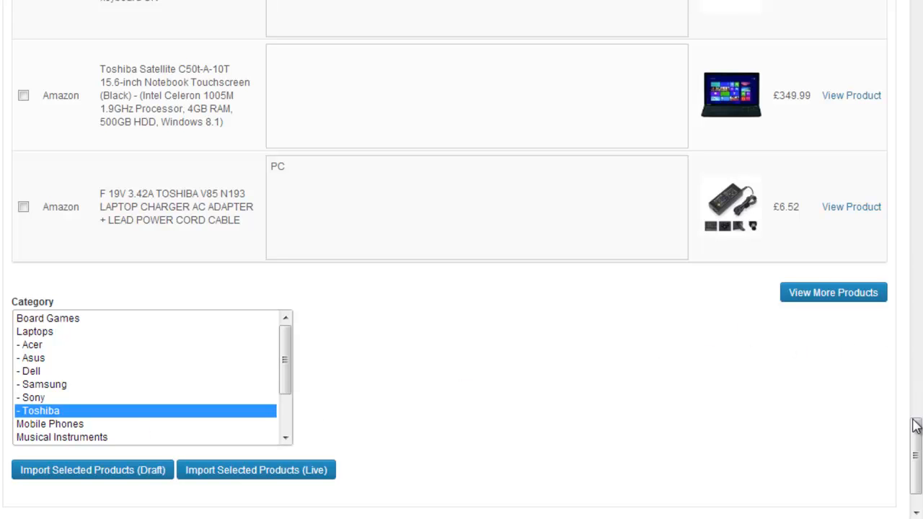
{"action": "scroll", "scroll_direction": "down", "scroll_amount": 3}
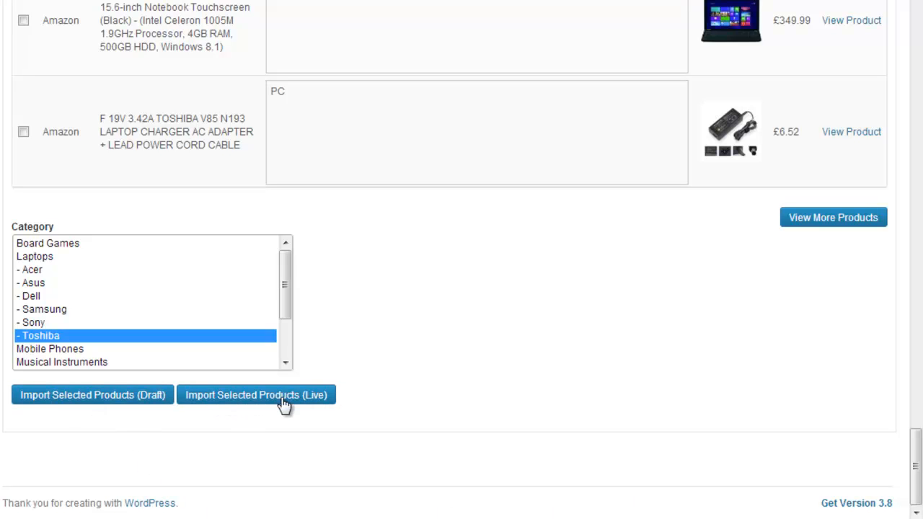
{"action": "left_click", "coordinate": [256, 394]}
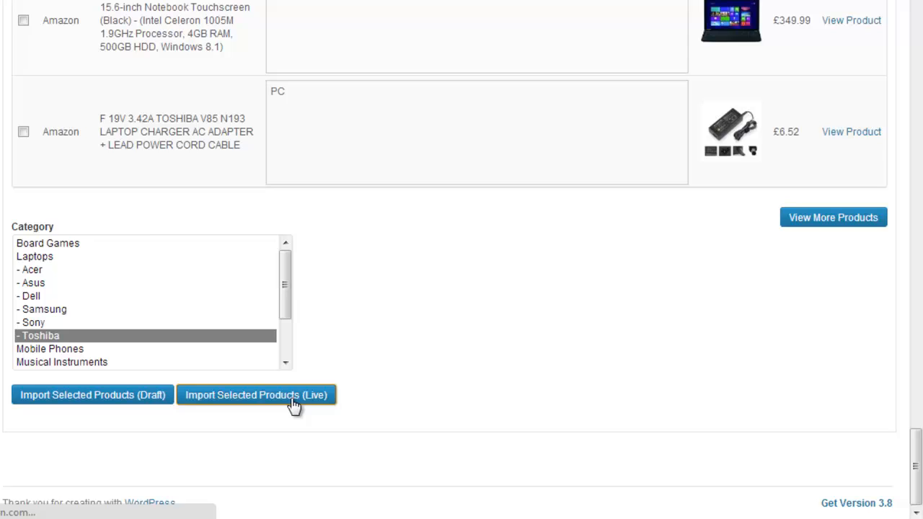
{"action": "left_click", "coordinate": [256, 394]}
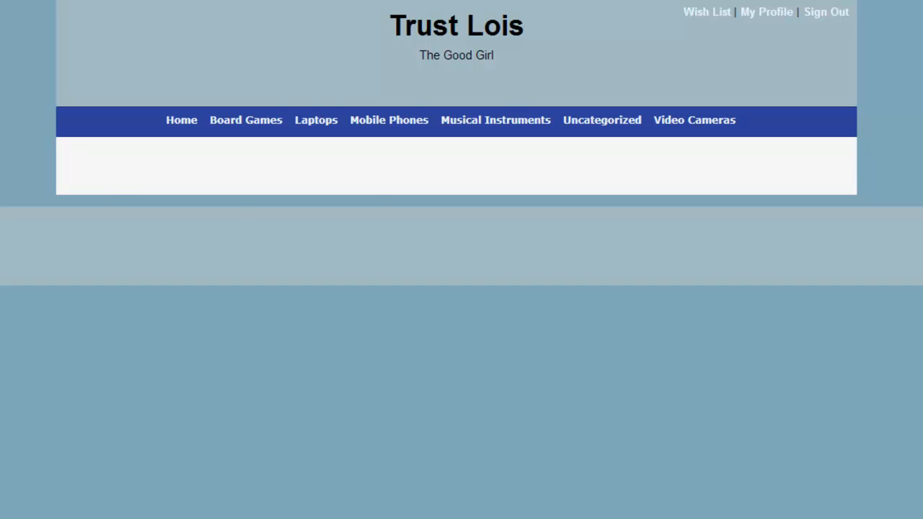
- View the Satellite C55-1HN product page, then return to the store's home page
{"action": "left_click", "coordinate": [316, 119]}
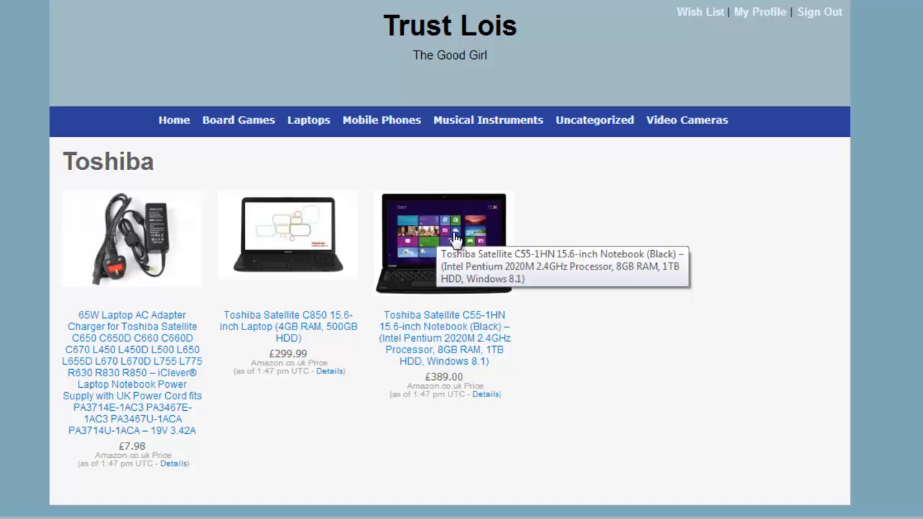
{"action": "mouse_move", "coordinate": [447, 334]}
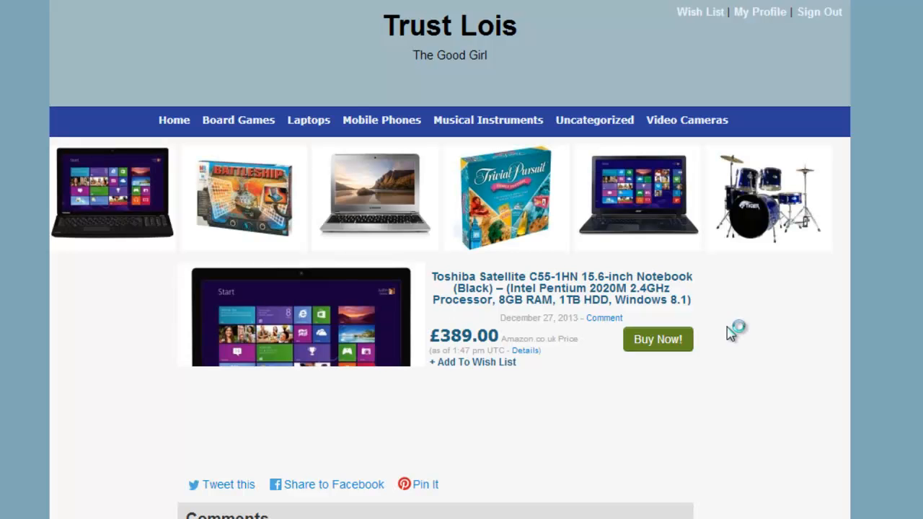
{"action": "scroll", "scroll_direction": "down", "scroll_amount": 3}
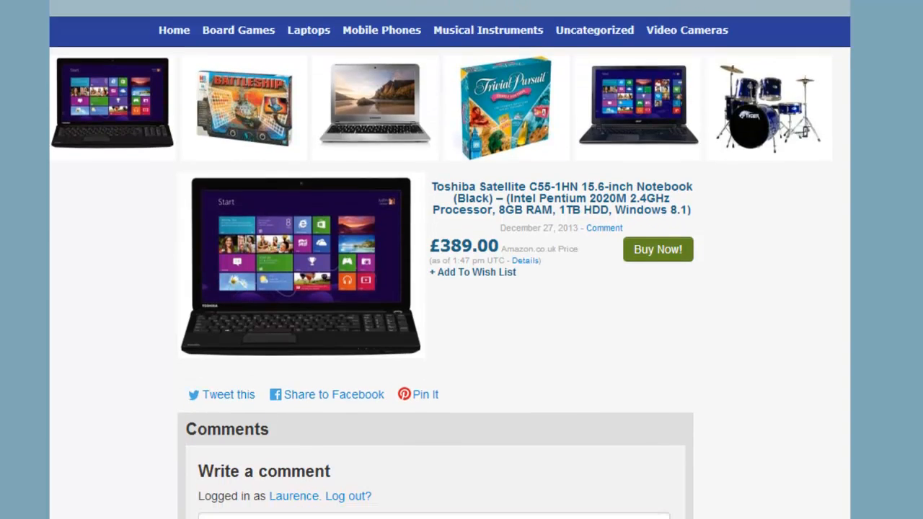
{"action": "scroll", "scroll_direction": "down", "scroll_amount": 3}
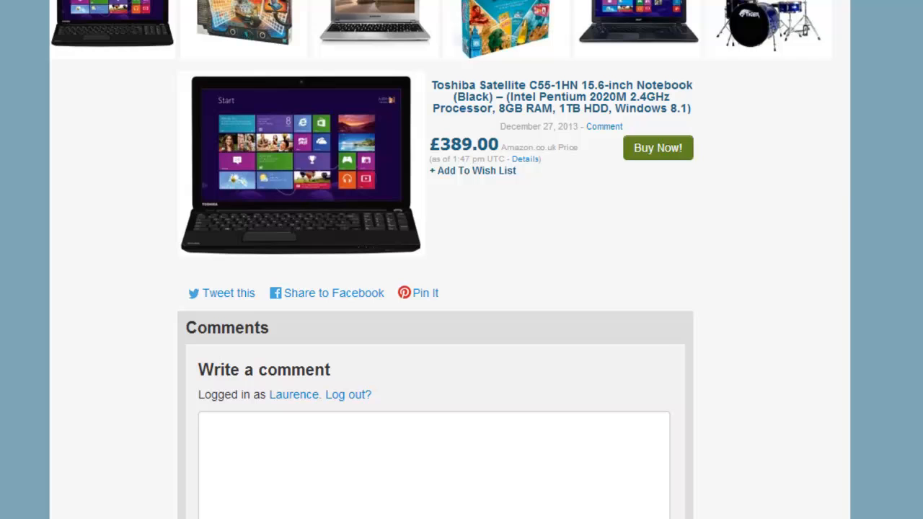
{"action": "mouse_move", "coordinate": [581, 238]}
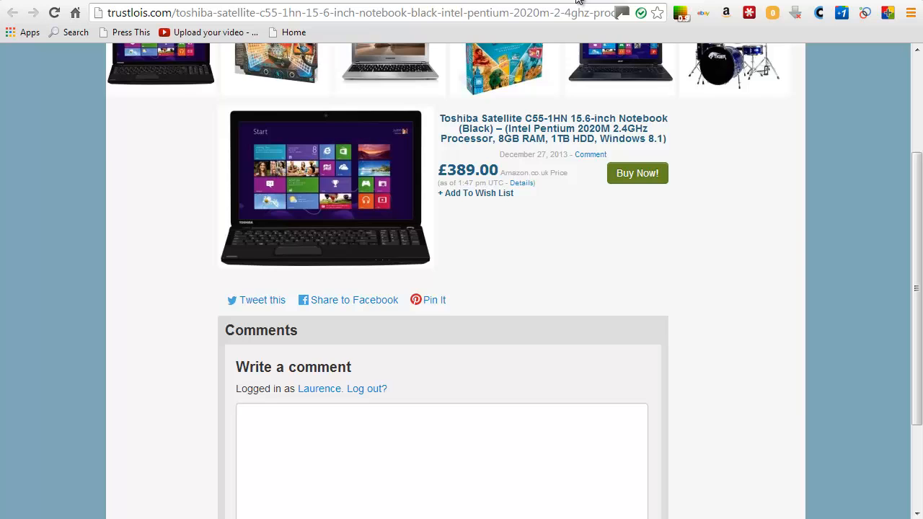
{"action": "left_click", "coordinate": [12, 13]}
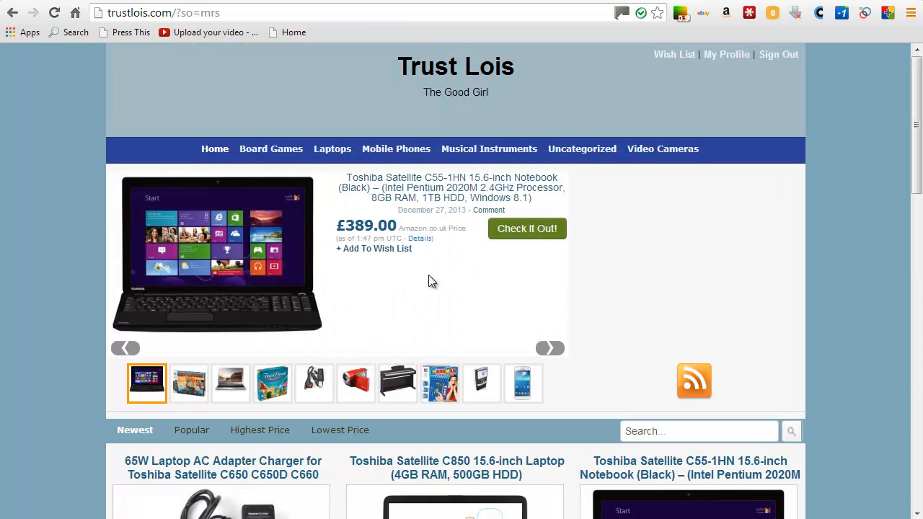